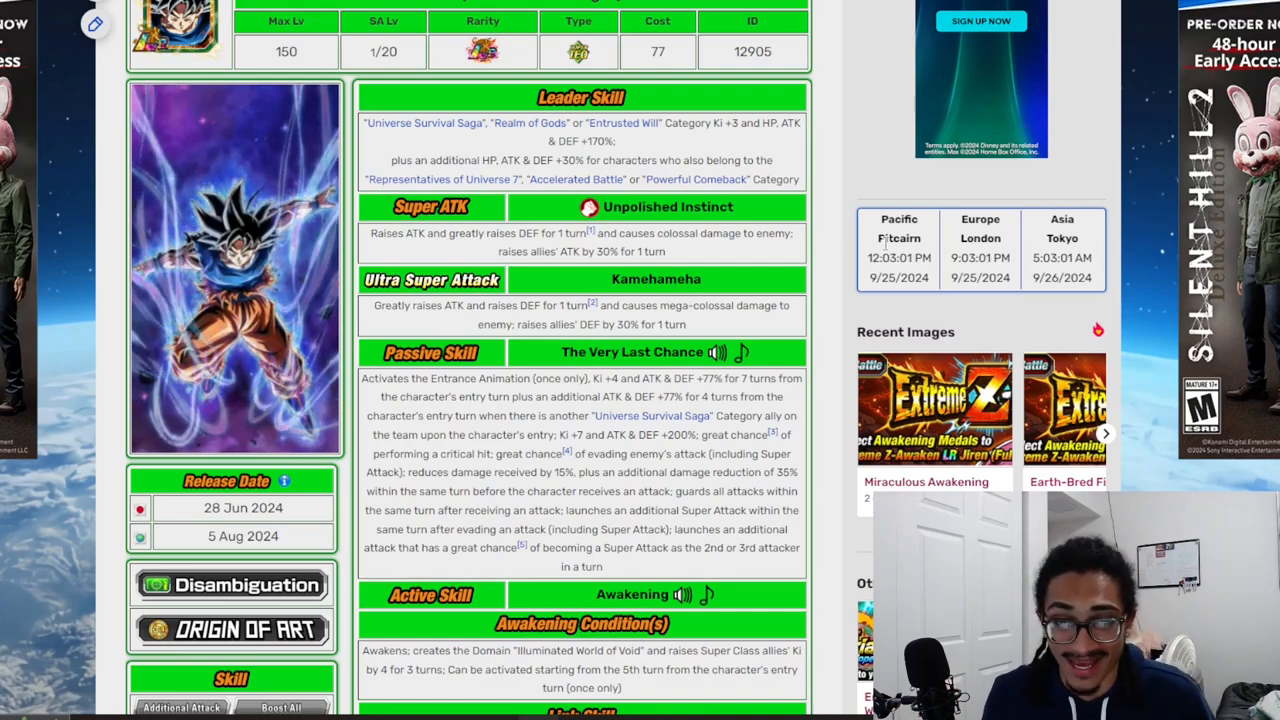
{"action": "mouse_move", "coordinate": [850, 180]}
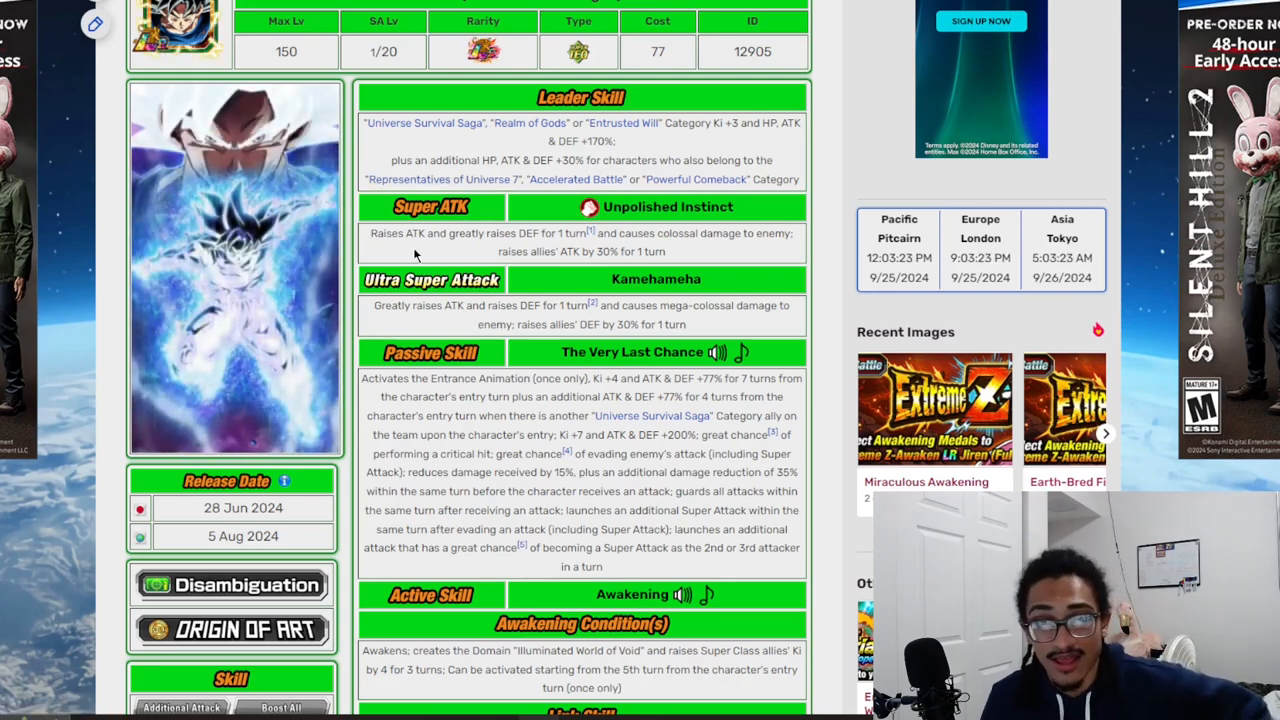
- Scroll the wiki card page, then view Goku's Awakening skill, Shining World of Void domain and links on DokkanInfo
{"action": "left_click_drag", "start_coordinate": [372, 233], "coordinate": [580, 233]}
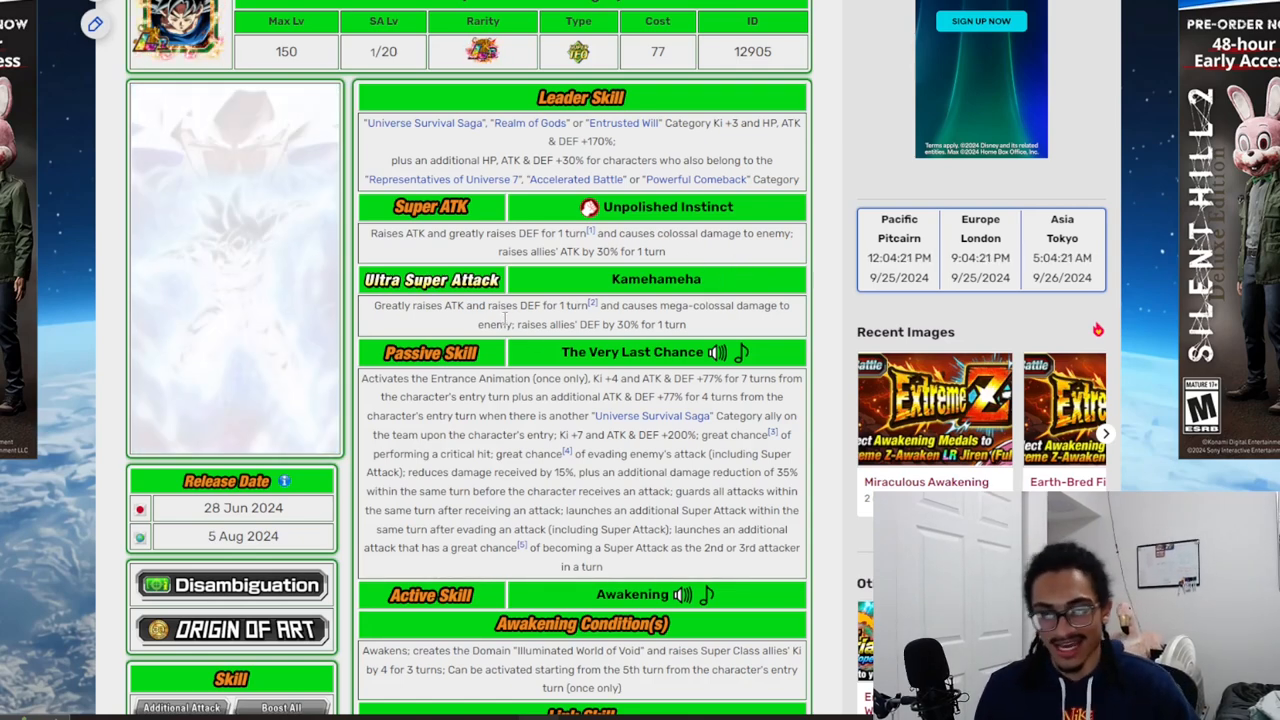
{"action": "scroll", "scroll_direction": "down", "scroll_amount": 3}
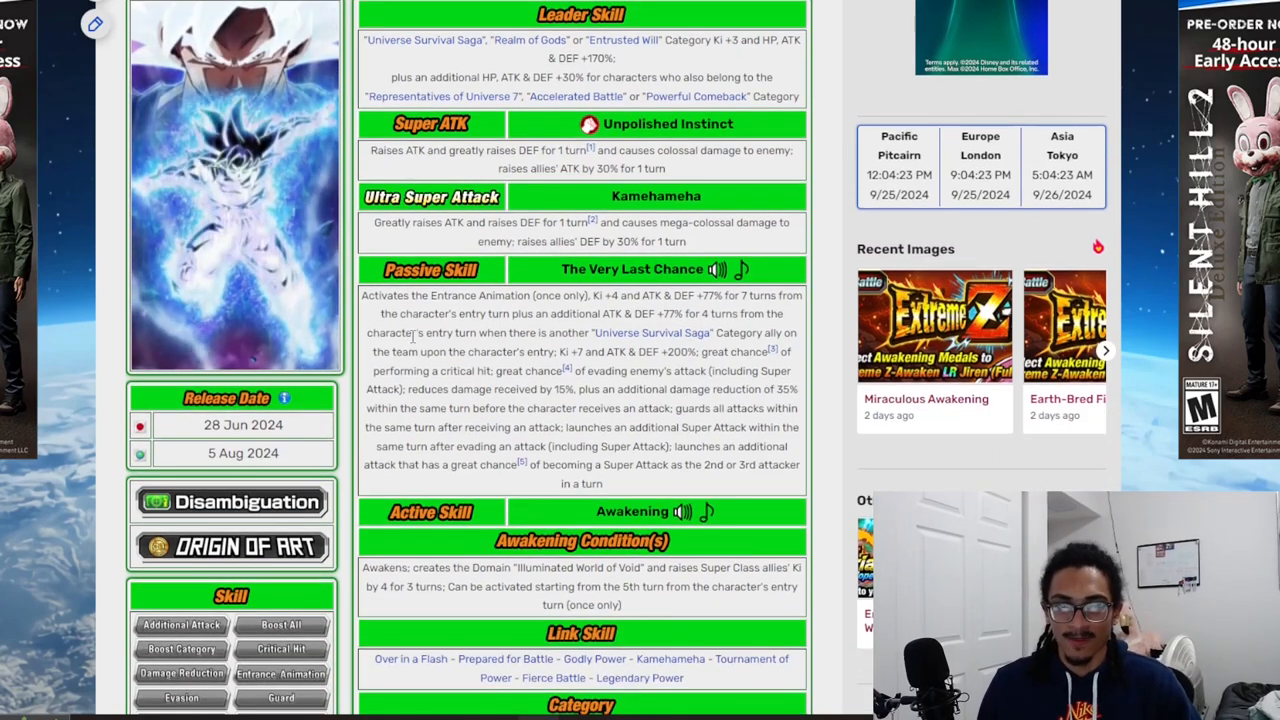
{"action": "scroll", "scroll_direction": "down", "scroll_amount": 3}
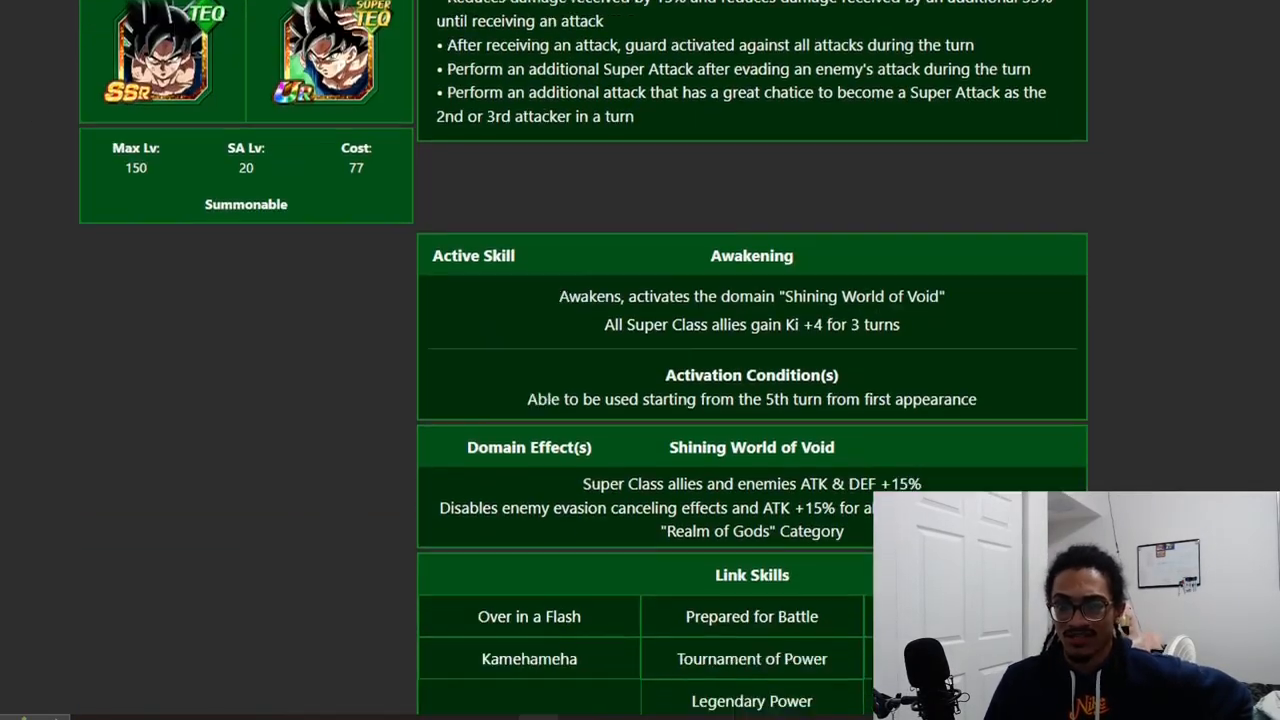
- Tick Show More under DokkanInfo's Similar Links to list more link-sharing cards
{"action": "scroll", "scroll_direction": "down", "scroll_amount": 3}
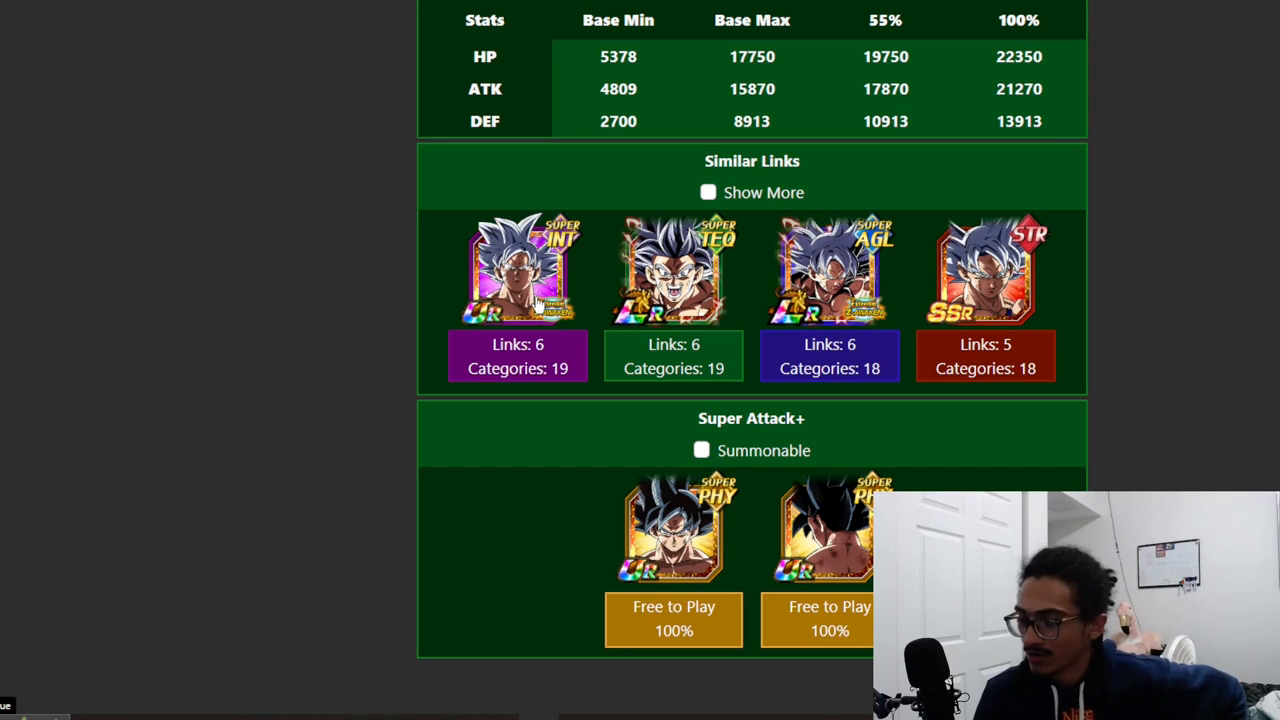
{"action": "mouse_move", "coordinate": [1035, 260]}
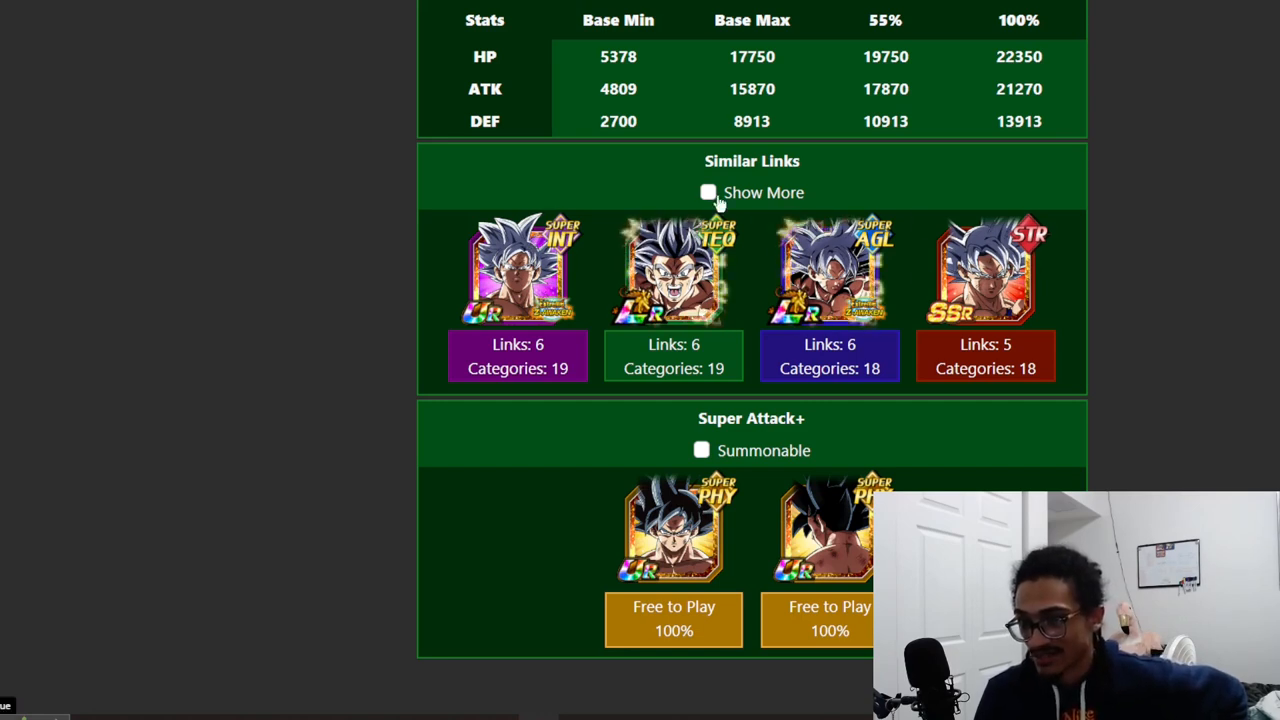
{"action": "left_click", "coordinate": [708, 192]}
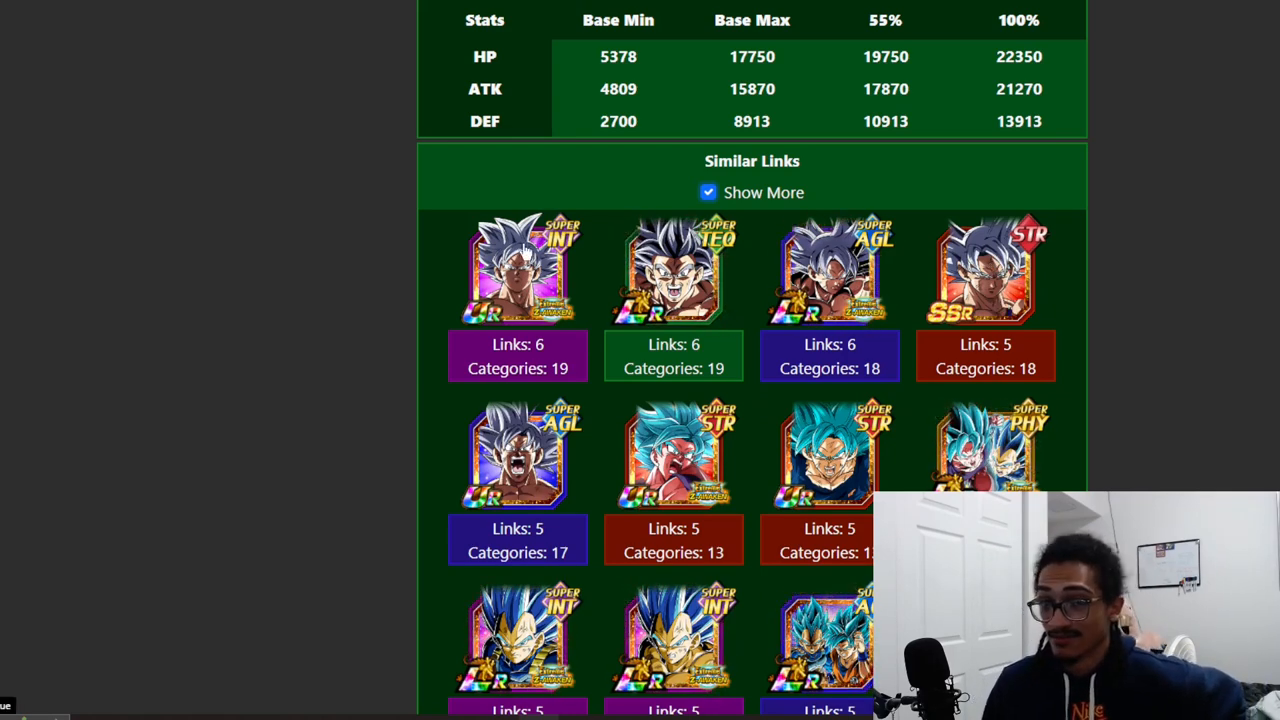
{"action": "mouse_move", "coordinate": [1102, 210]}
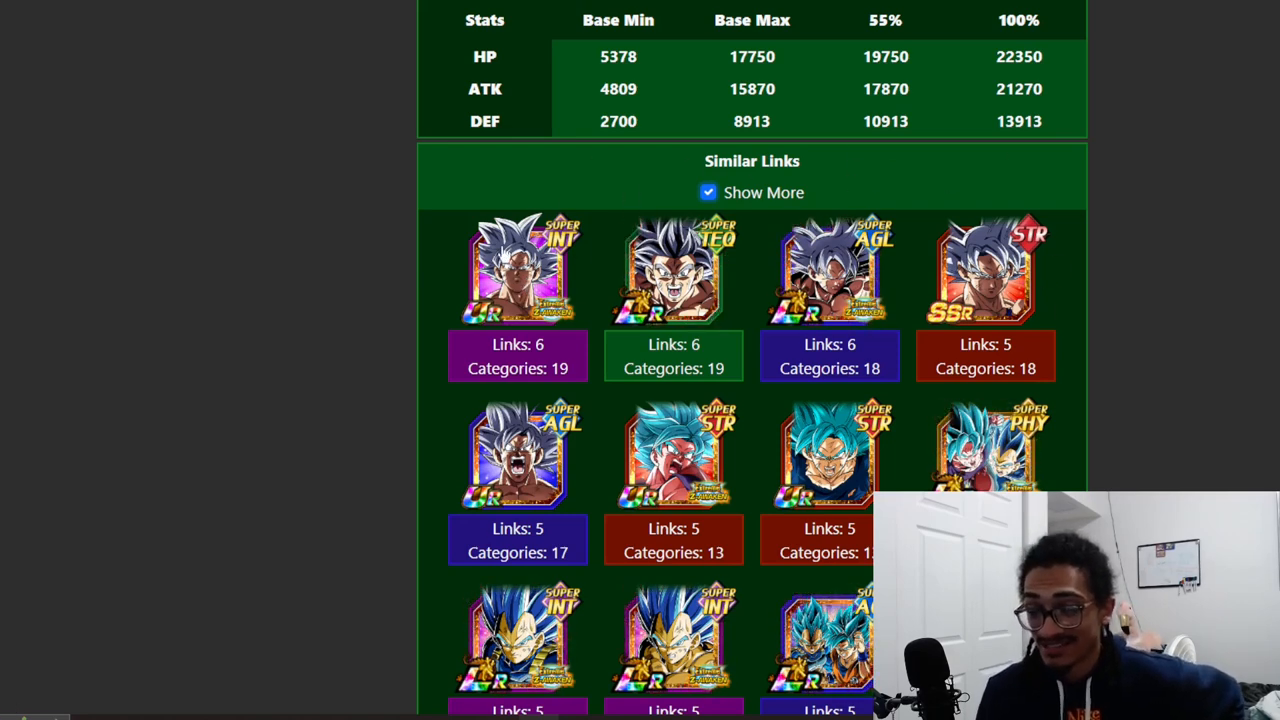
{"action": "mouse_move", "coordinate": [980, 222]}
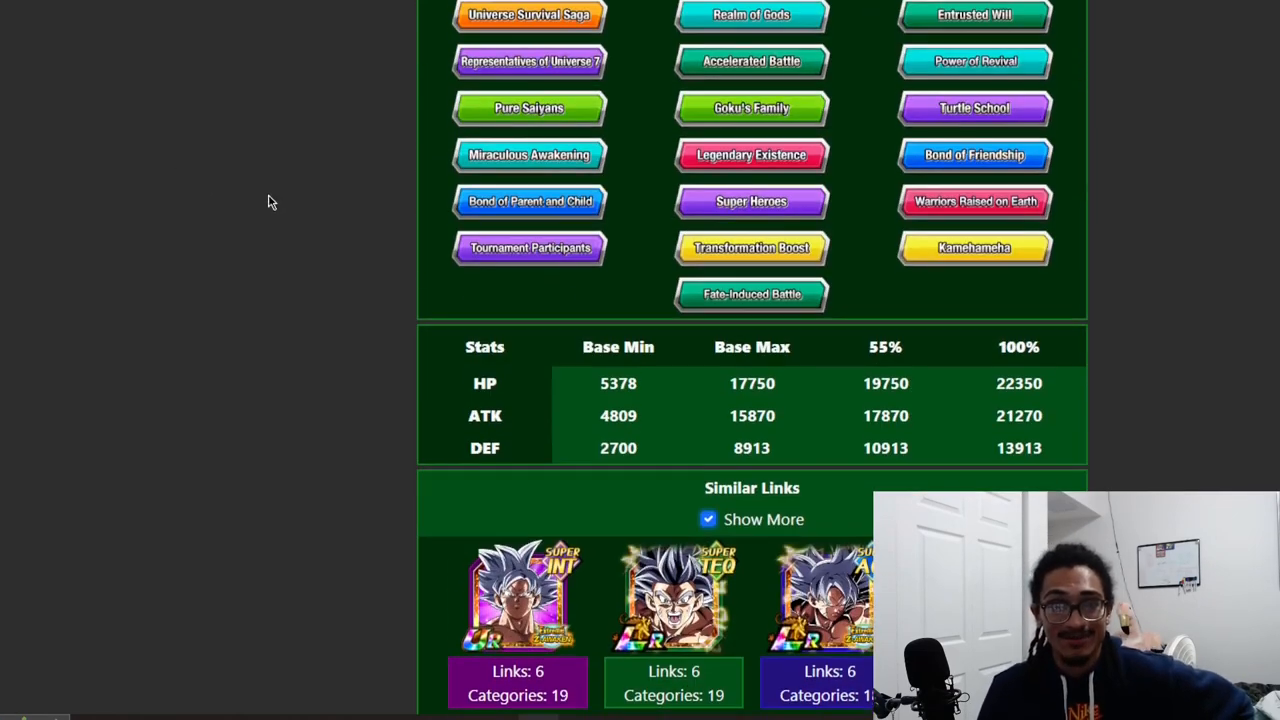
{"action": "scroll", "scroll_direction": "up", "scroll_amount": 3}
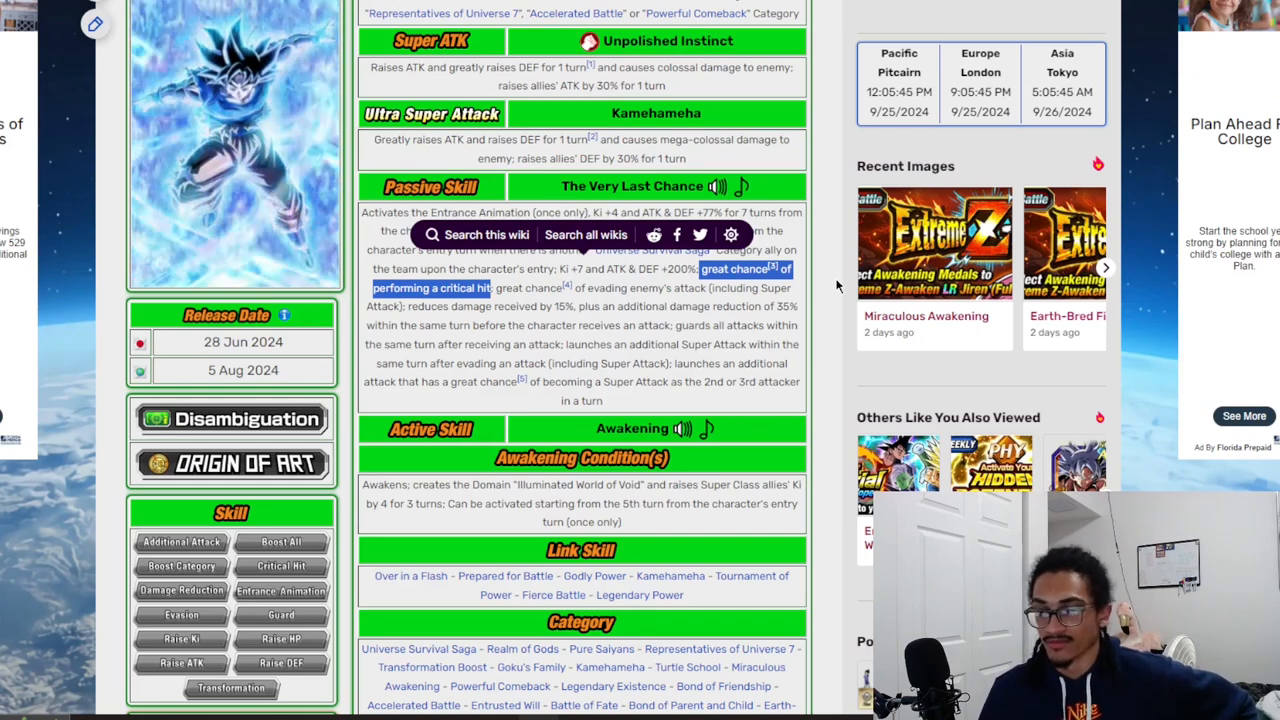
{"action": "mouse_move", "coordinate": [250, 135]}
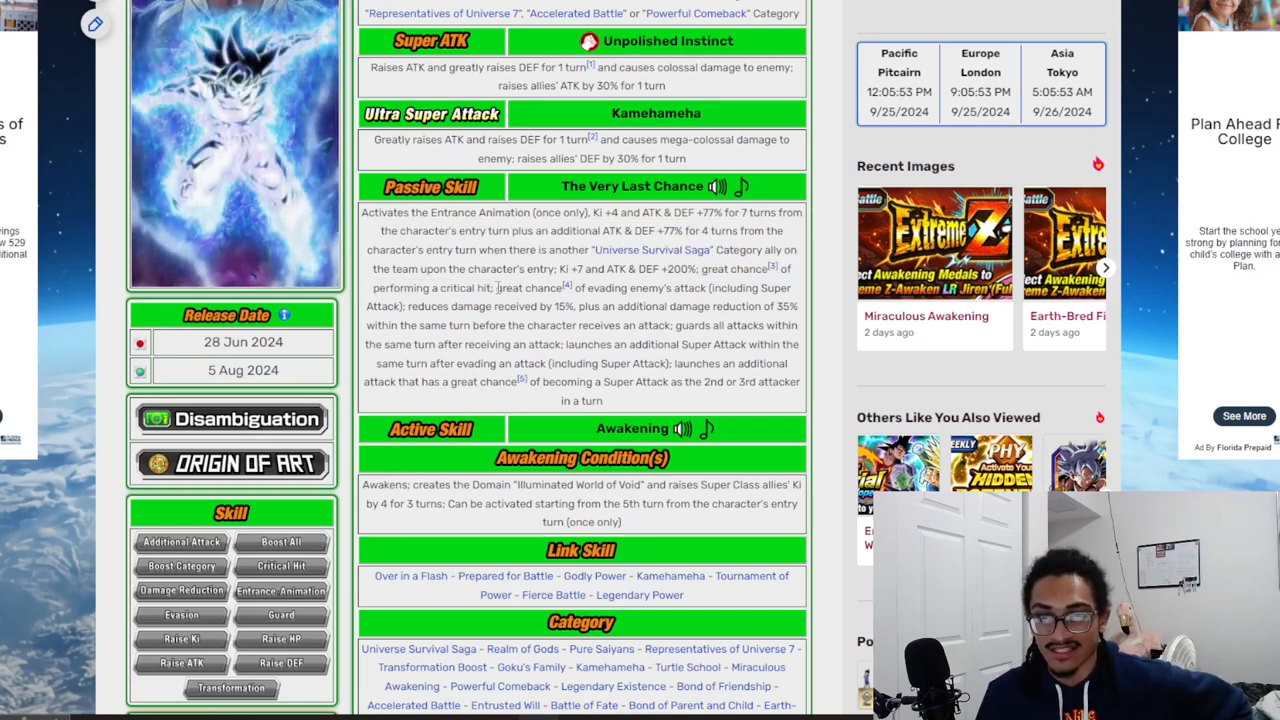
- Highlight the damage reduction wording and another passage of the Ultra Instinct -Sign- passive
{"action": "double_click", "coordinate": [530, 288]}
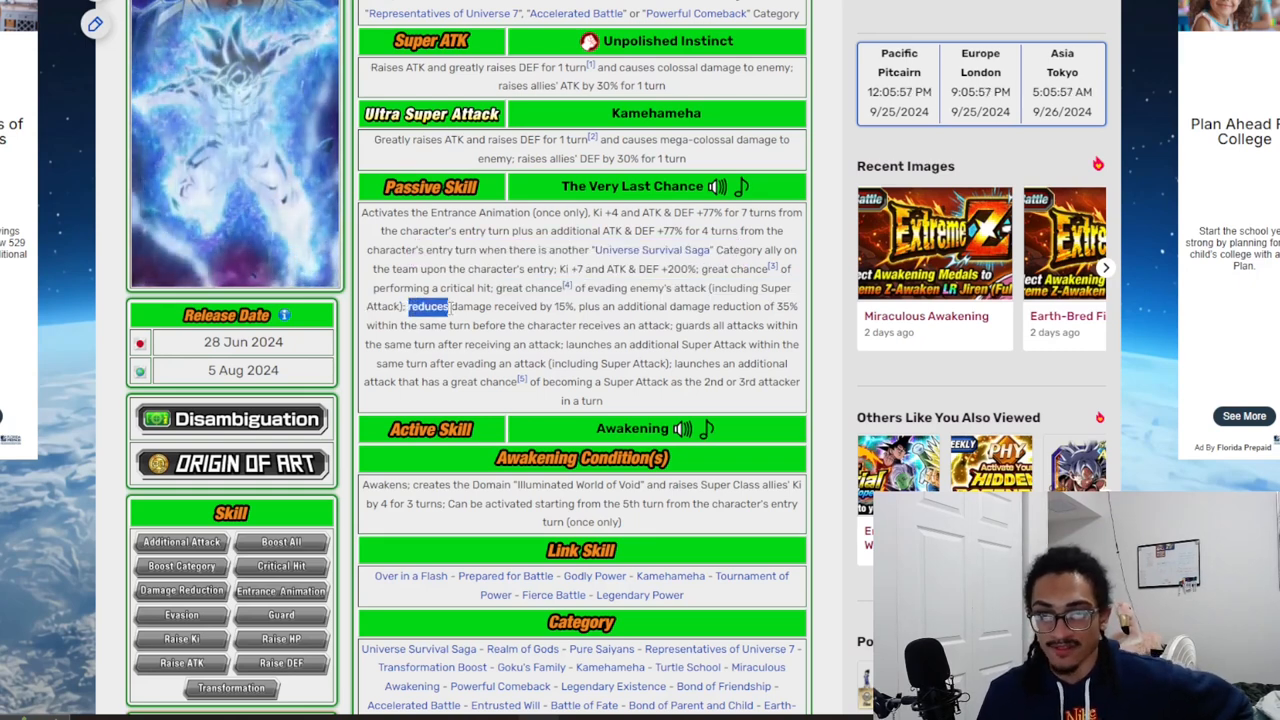
{"action": "left_click_drag", "start_coordinate": [410, 306], "coordinate": [575, 306]}
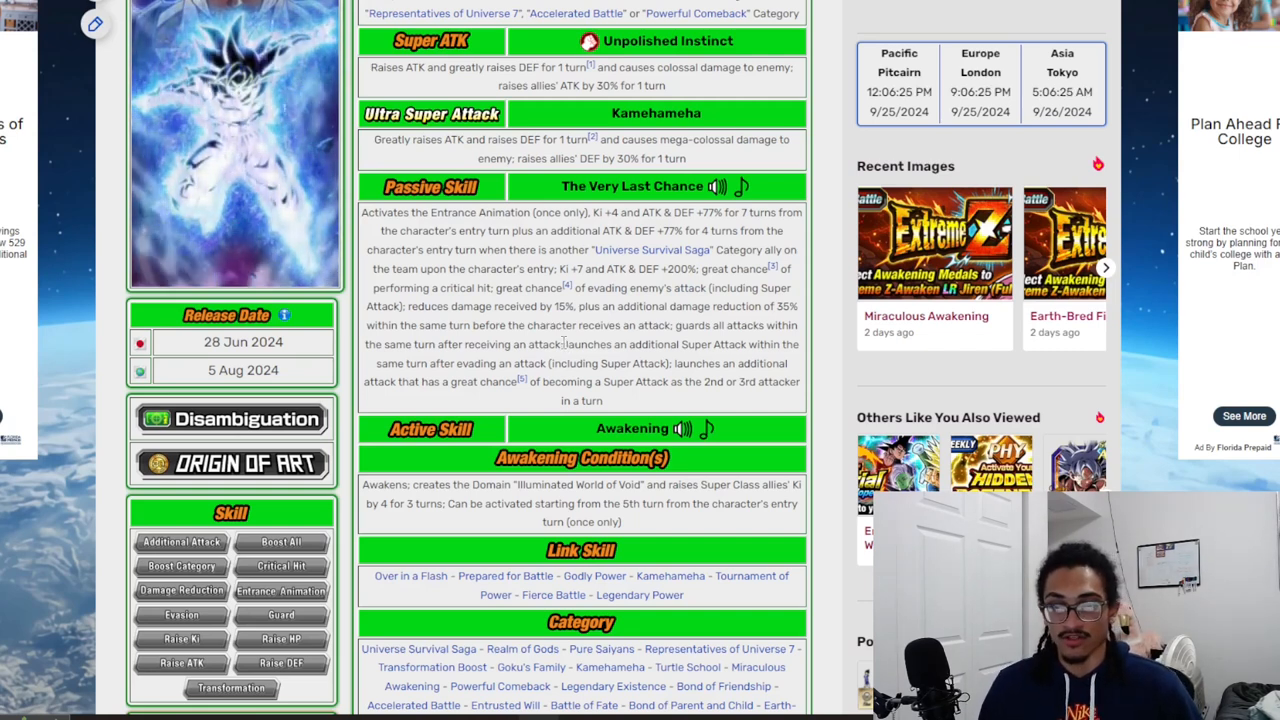
{"action": "left_click_drag", "start_coordinate": [570, 344], "coordinate": [600, 363]}
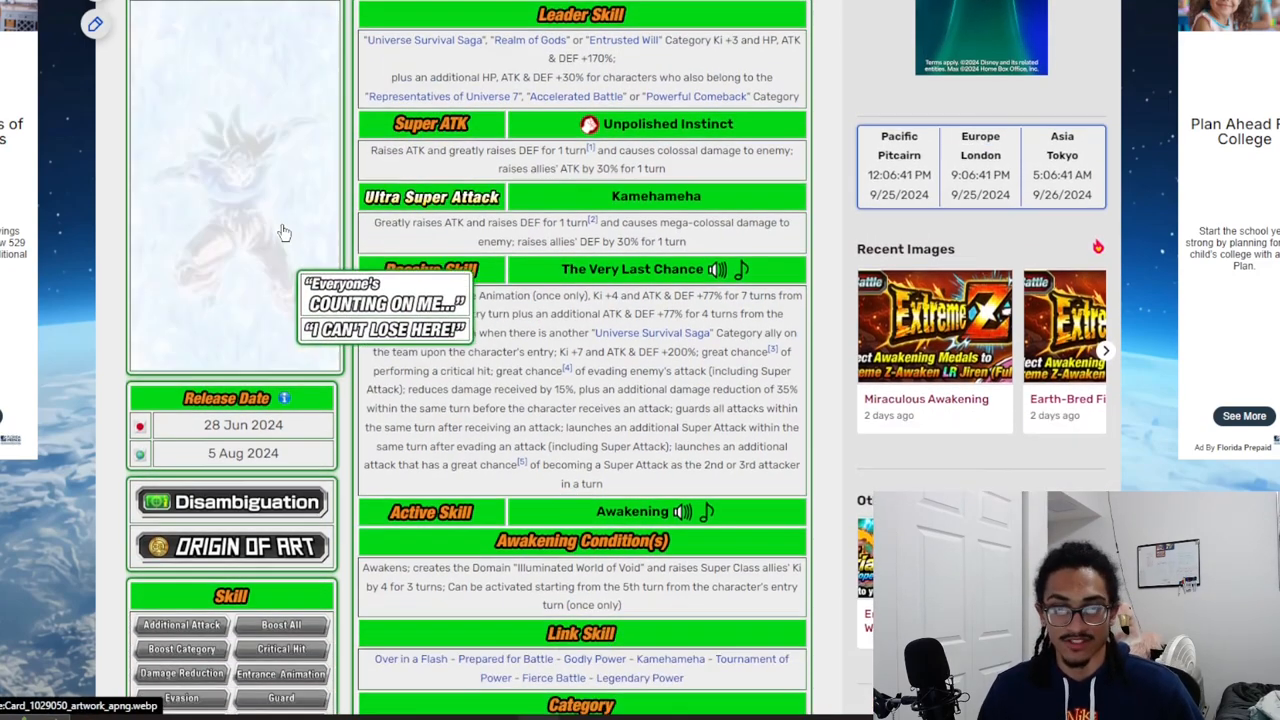
{"action": "scroll", "scroll_direction": "down", "scroll_amount": 3}
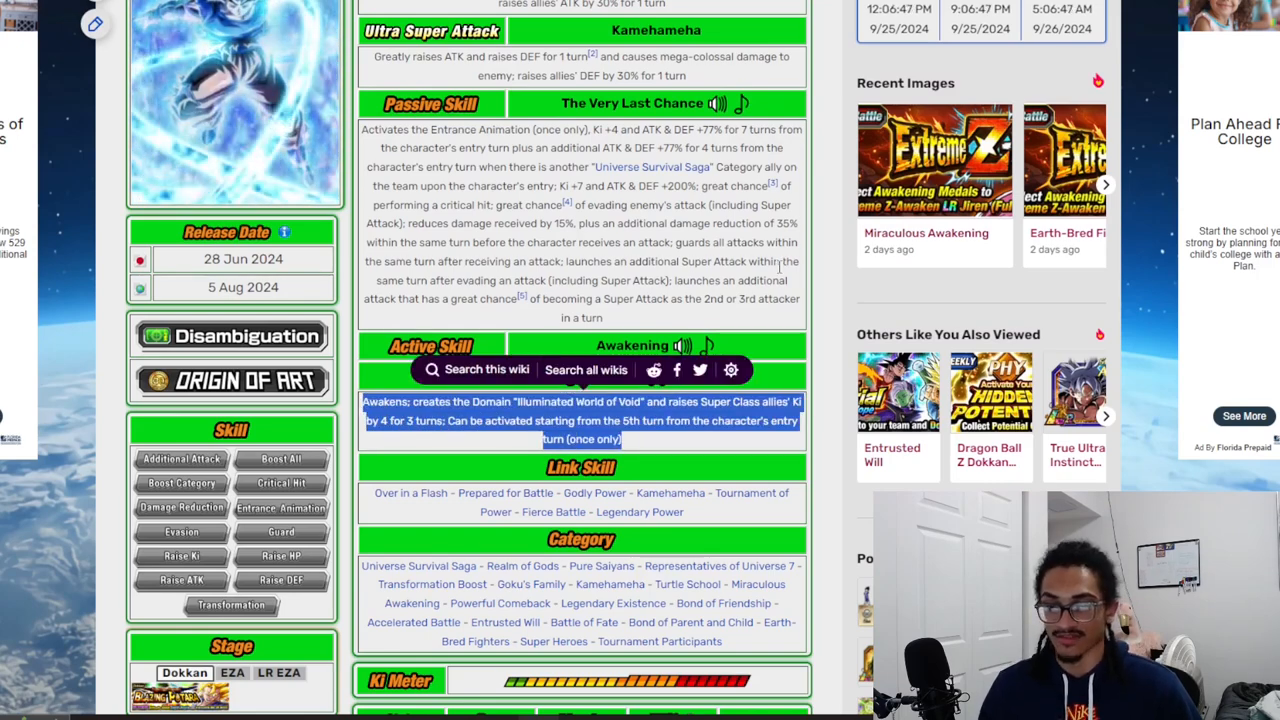
{"action": "scroll", "scroll_direction": "up", "scroll_amount": 3}
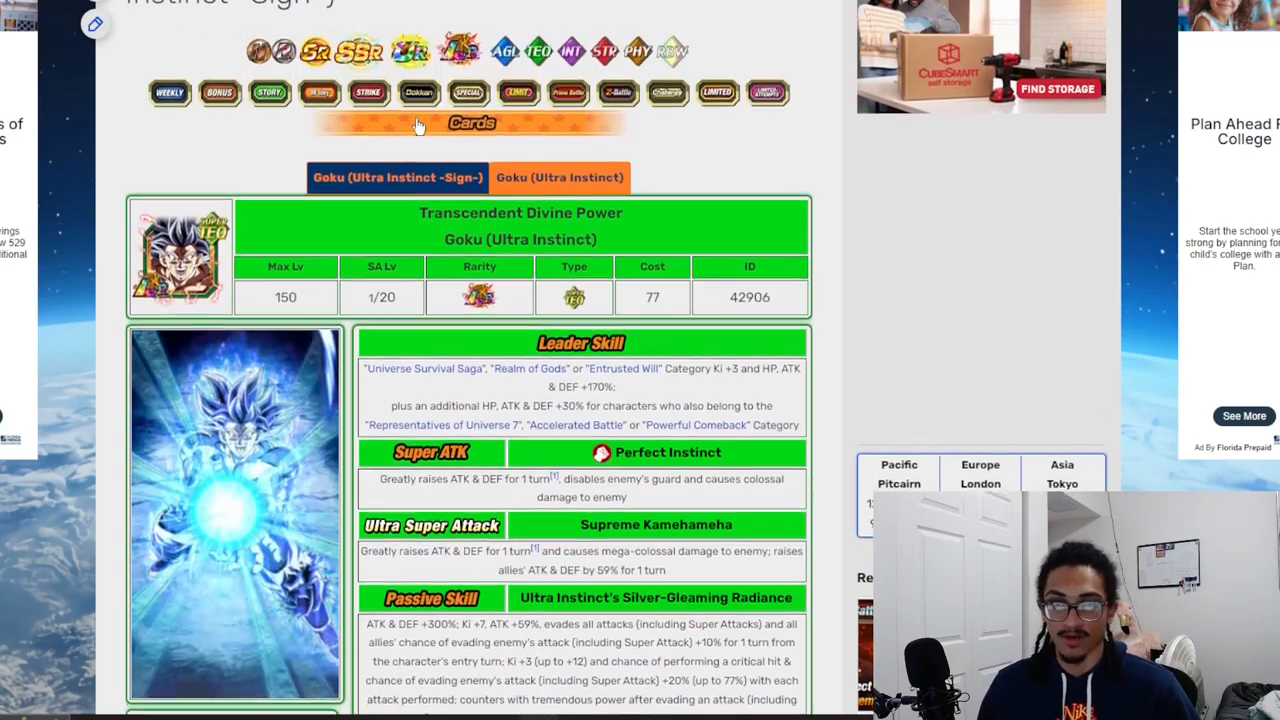
{"action": "scroll", "scroll_direction": "down", "scroll_amount": 3}
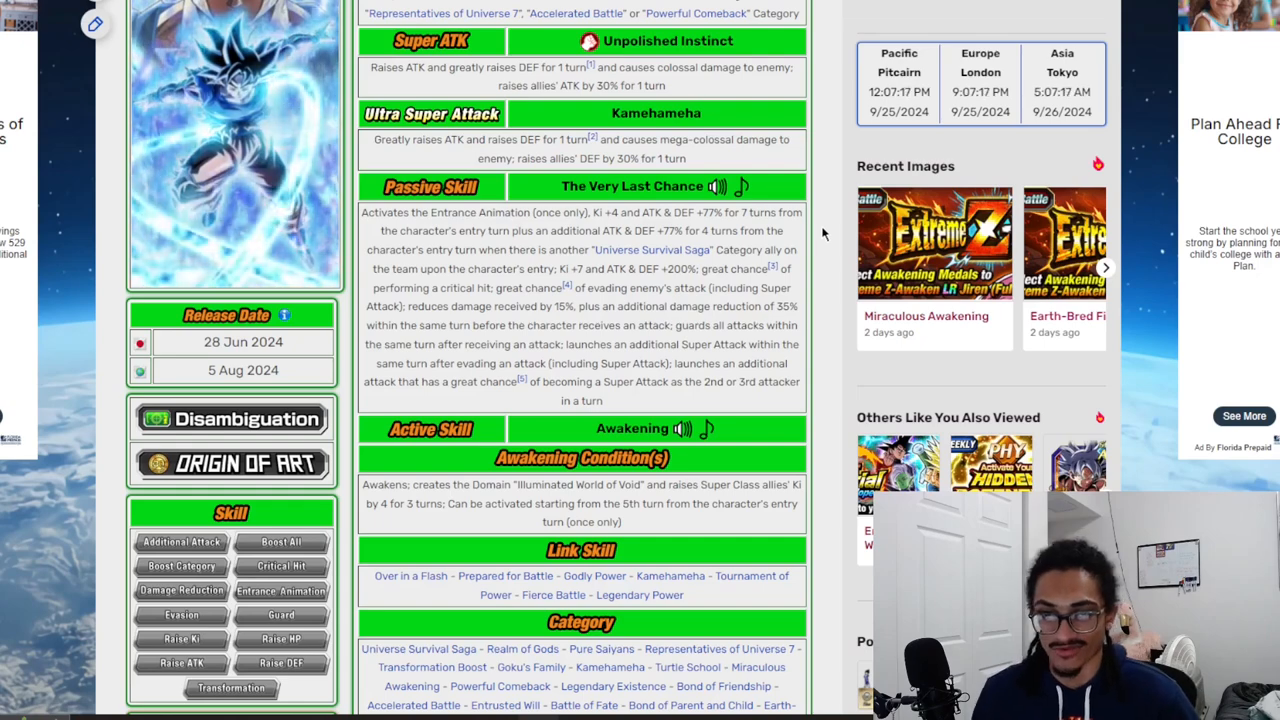
{"action": "left_click_drag", "start_coordinate": [565, 344], "coordinate": [665, 363]}
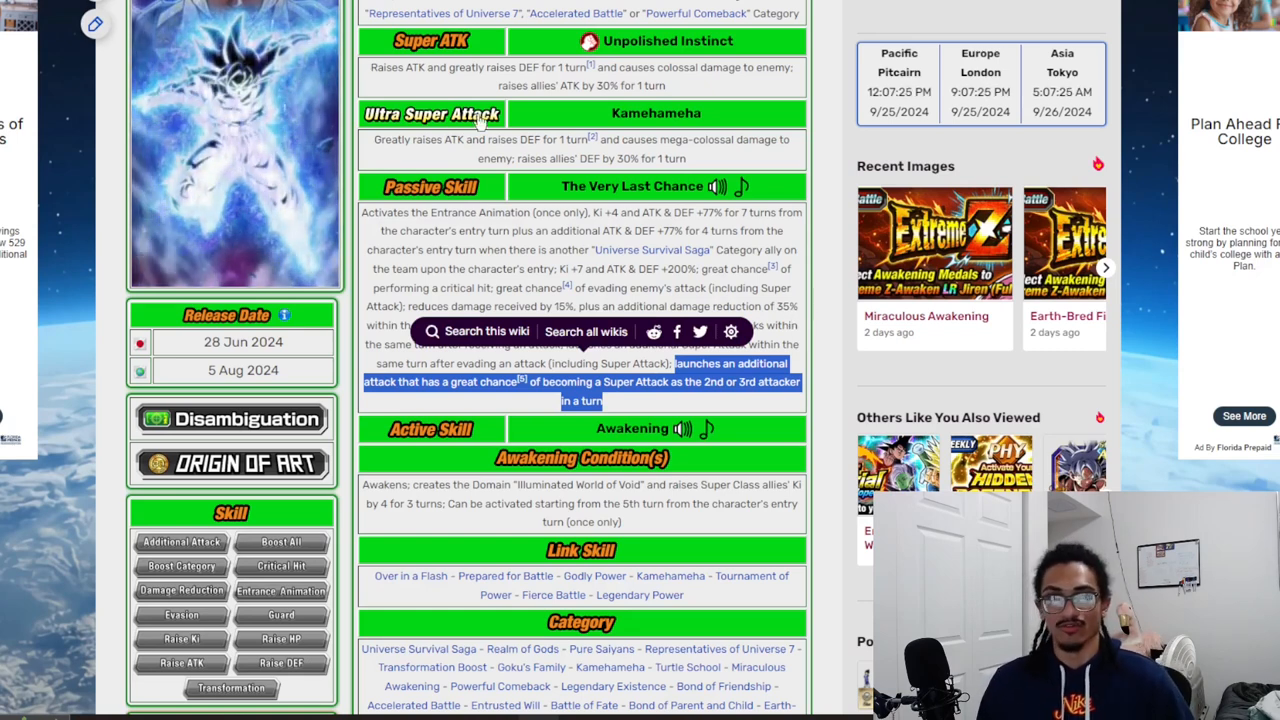
{"action": "mouse_move", "coordinate": [85, 110]}
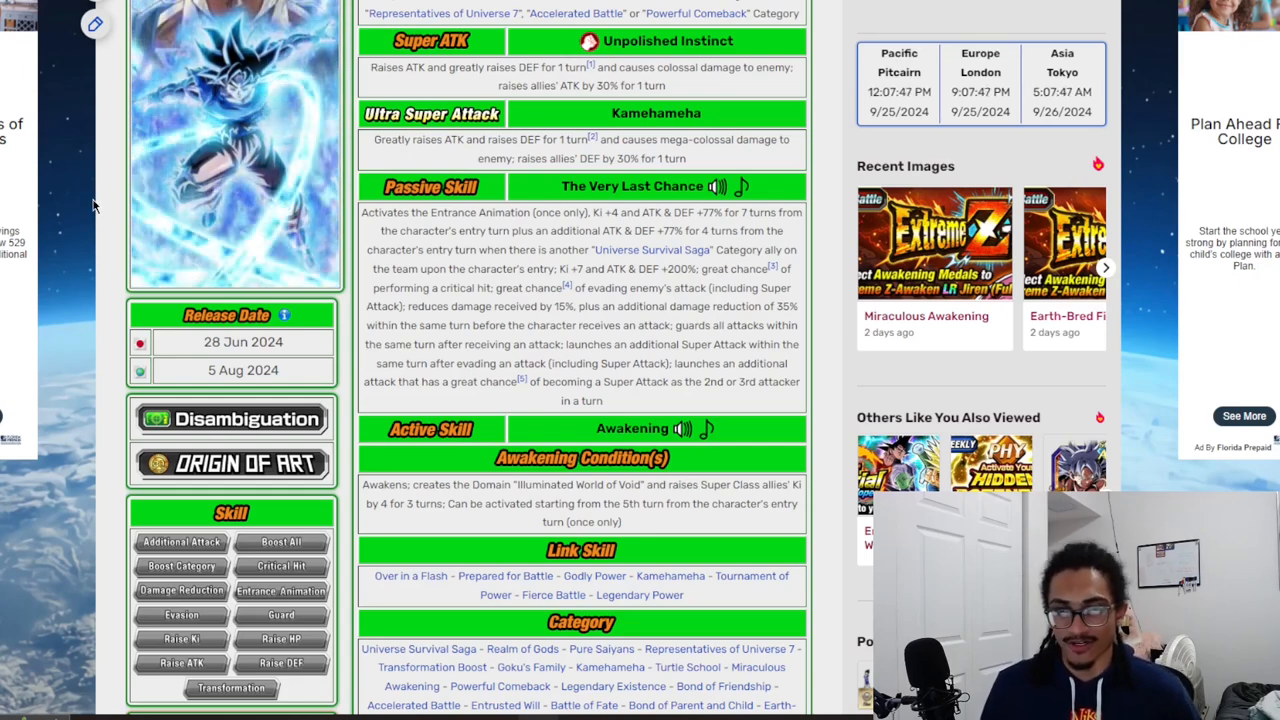
{"action": "mouse_move", "coordinate": [480, 407]}
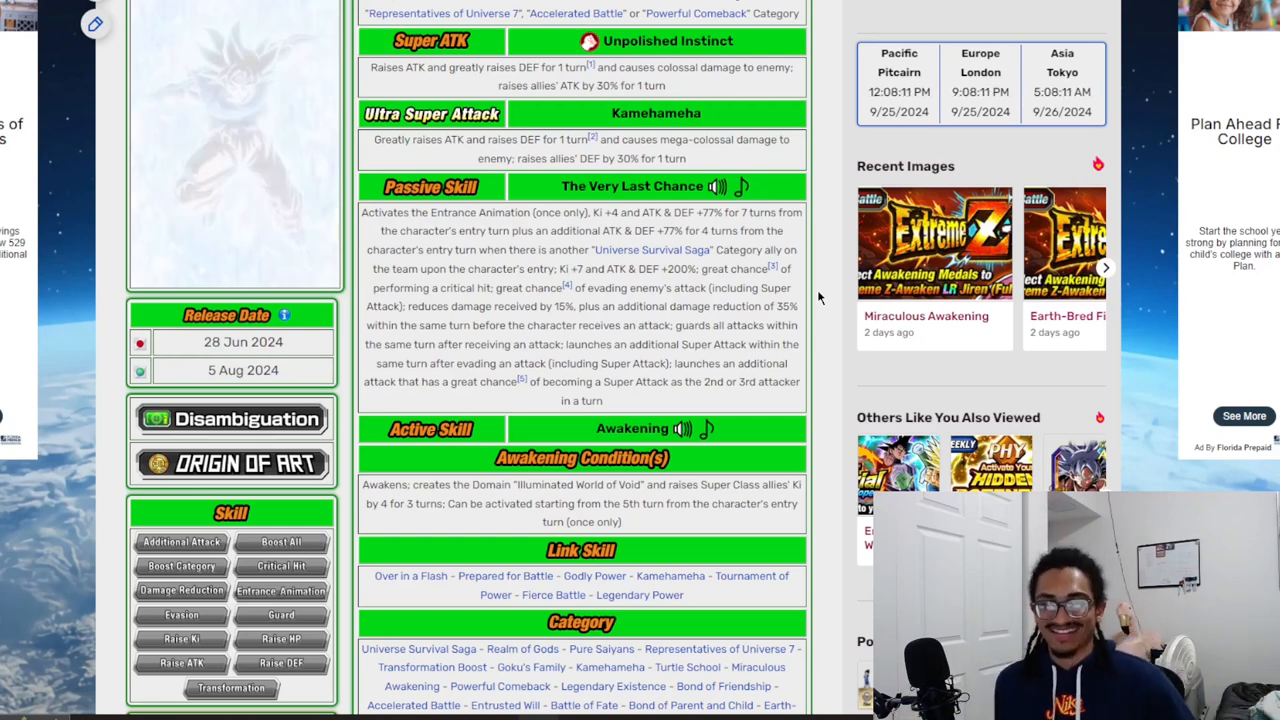
{"action": "scroll", "scroll_direction": "down", "scroll_amount": 3}
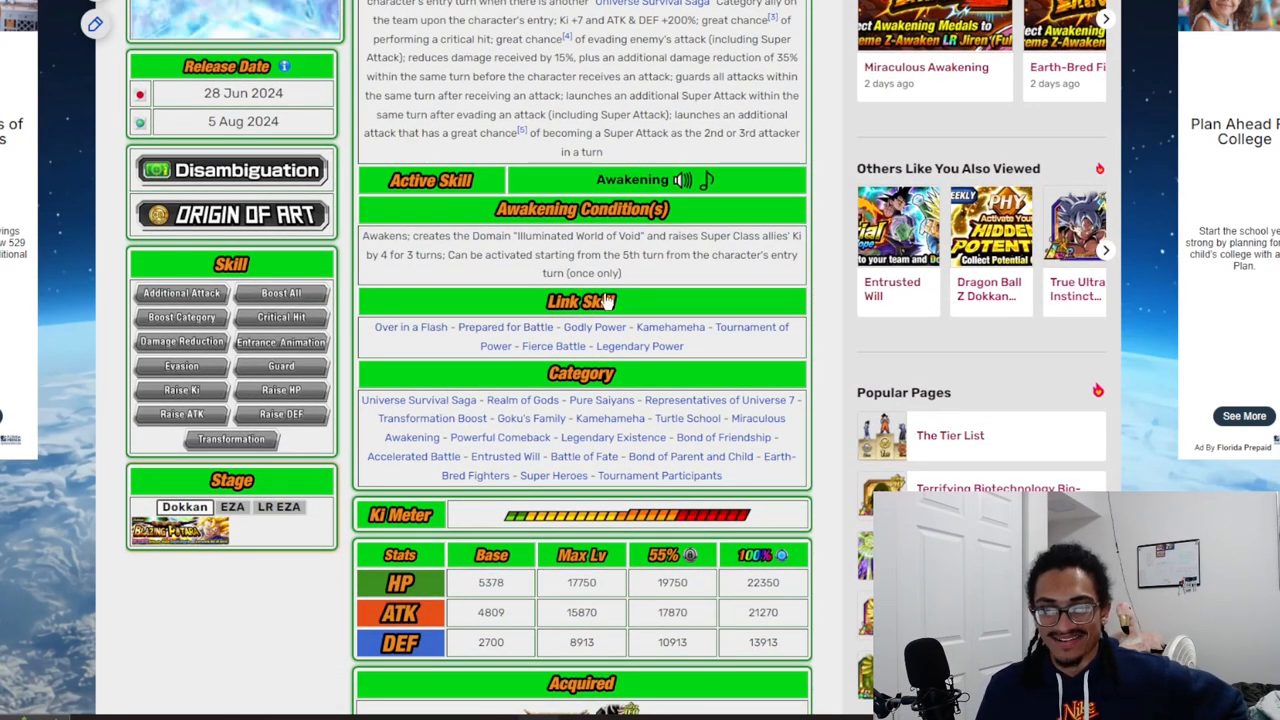
{"action": "mouse_move", "coordinate": [505, 327]}
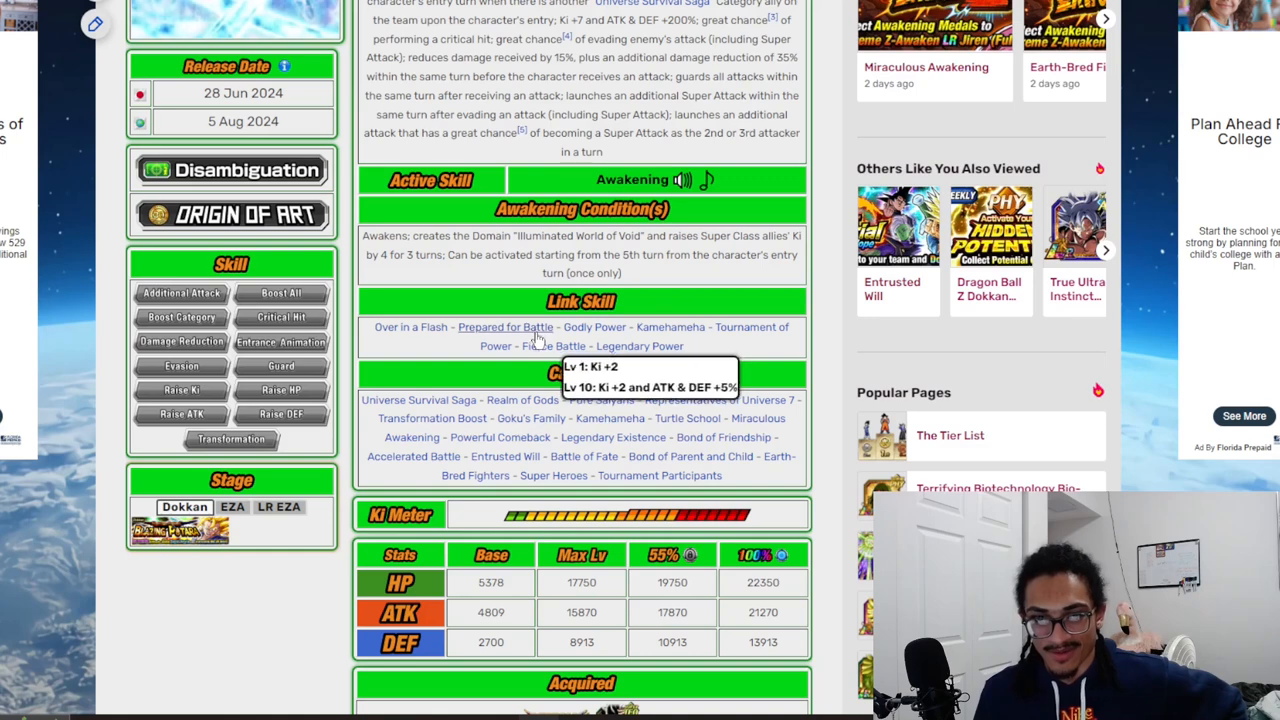
{"action": "mouse_move", "coordinate": [708, 327]}
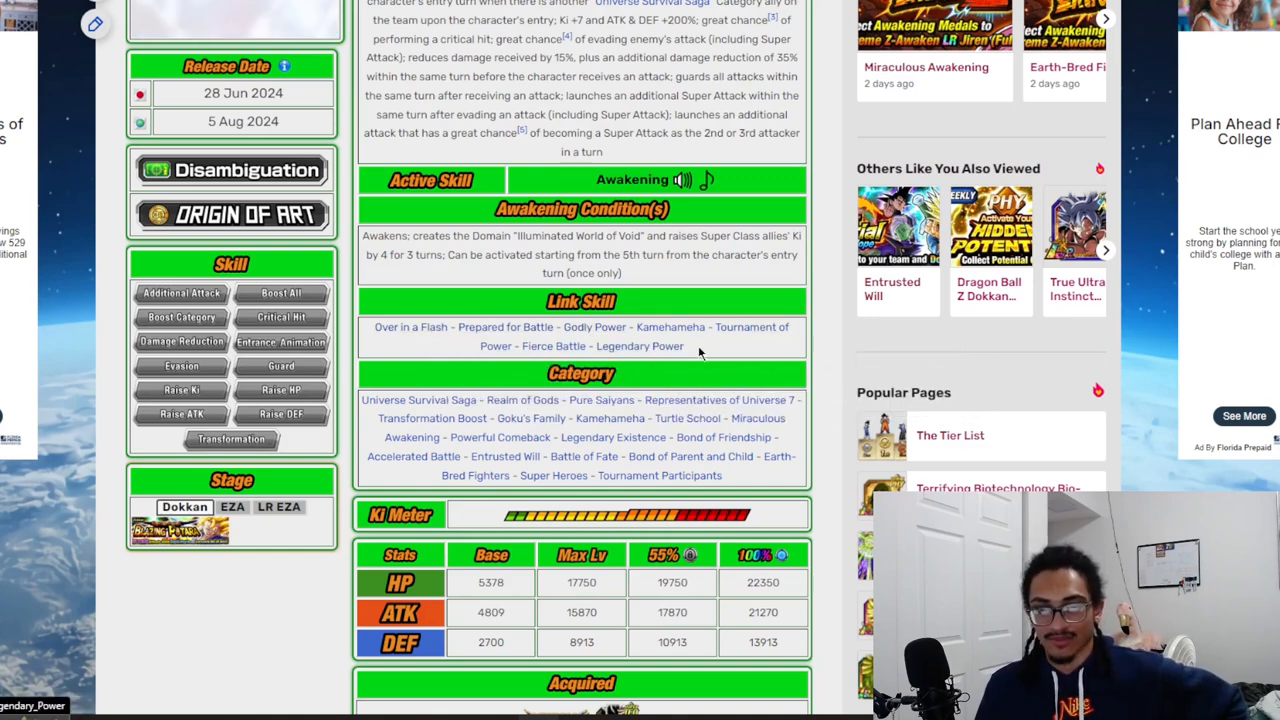
{"action": "mouse_move", "coordinate": [594, 327]}
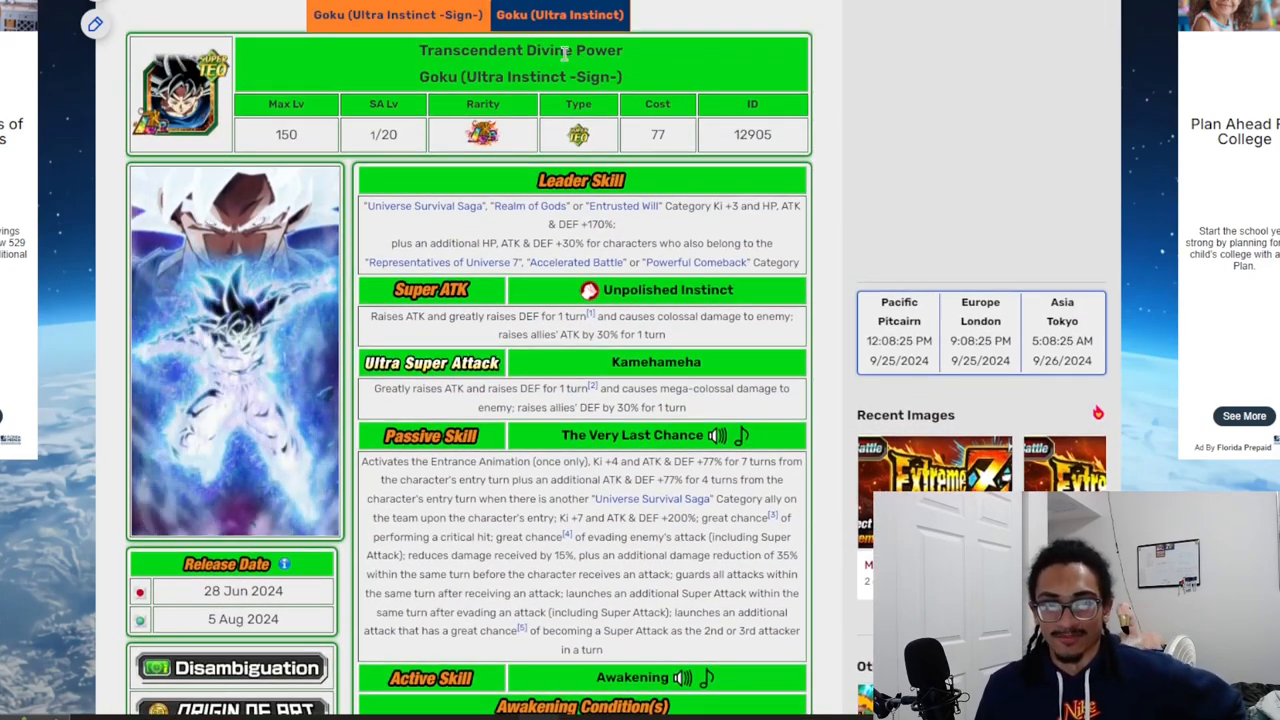
- Show the awakened Goku (Ultra Instinct) card page and scroll toward its details
{"action": "left_click", "coordinate": [559, 14]}
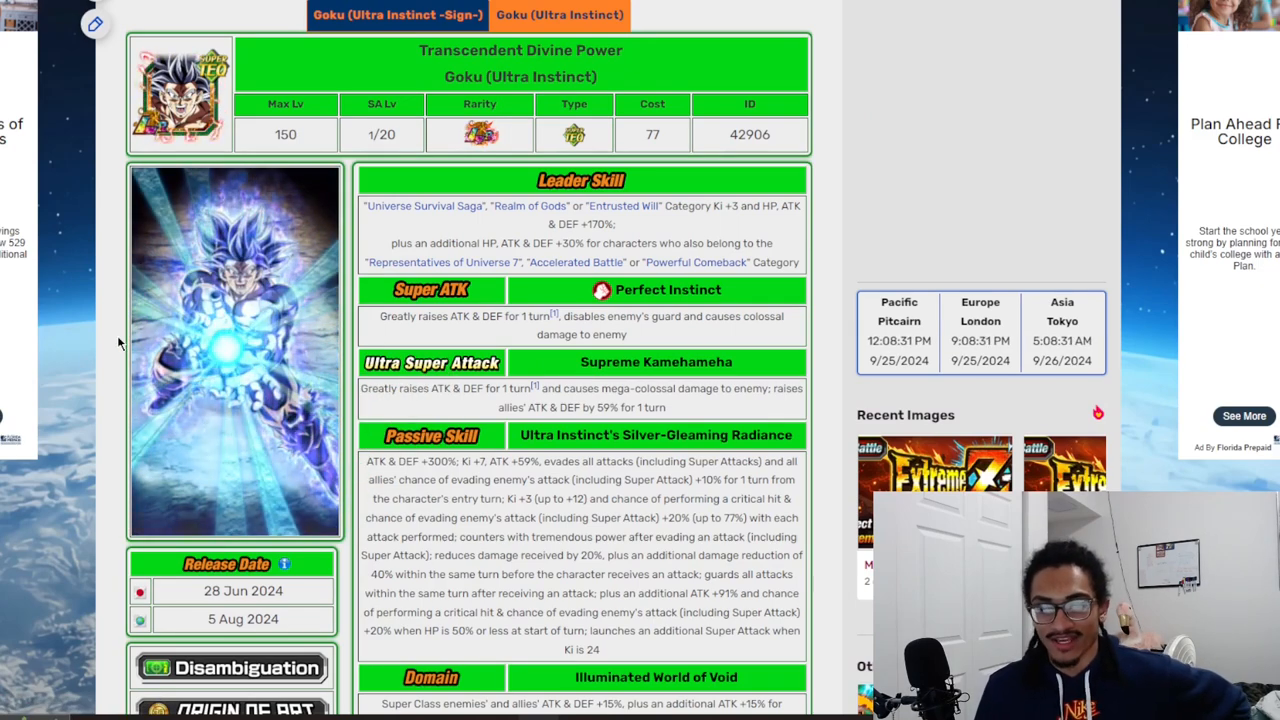
{"action": "scroll", "scroll_direction": "down", "scroll_amount": 3}
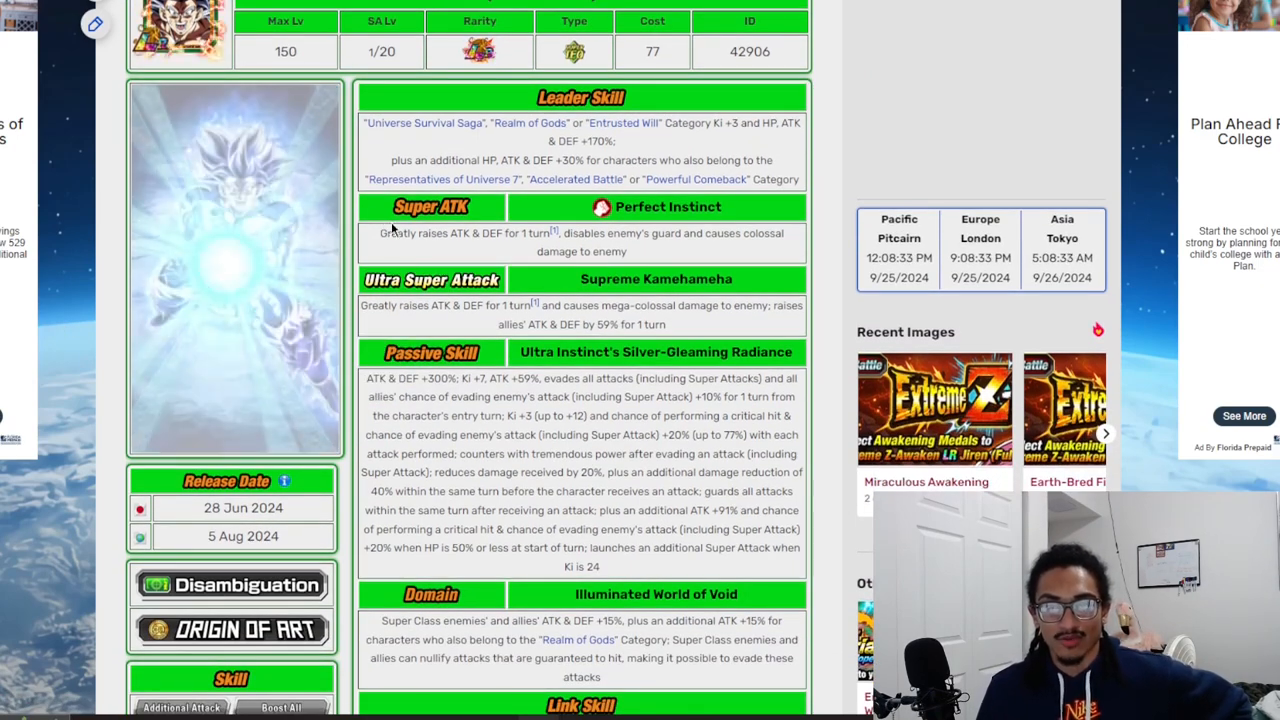
{"action": "double_click", "coordinate": [397, 234]}
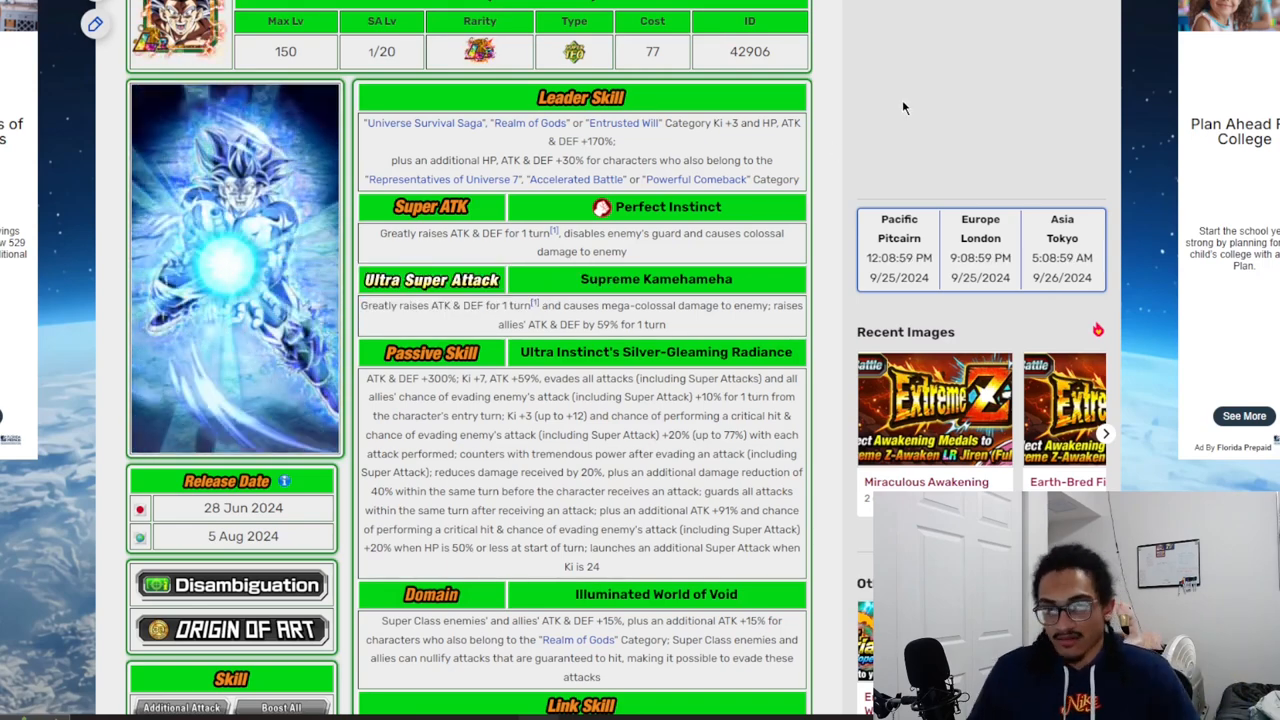
- Highlight the passive's Ki +3 (up to +12) and per-attack Ki, crit and evasion boosts
{"action": "scroll", "scroll_direction": "down", "scroll_amount": 3}
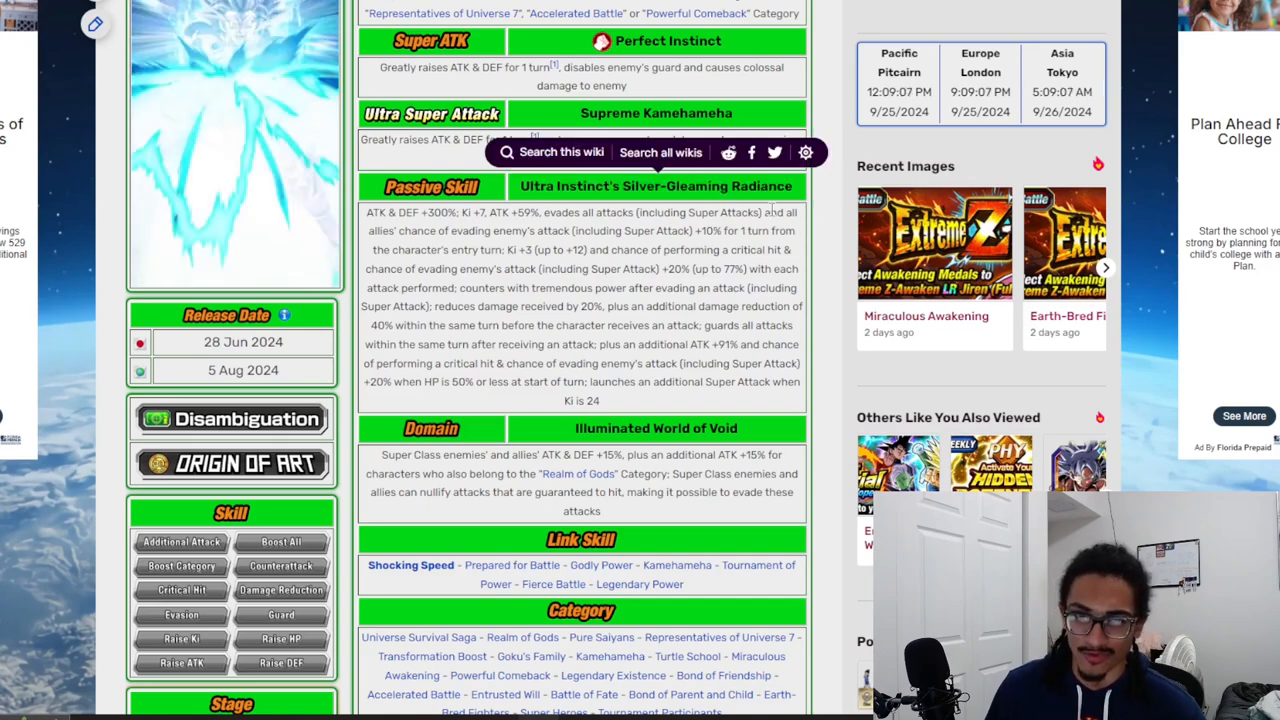
{"action": "double_click", "coordinate": [408, 212]}
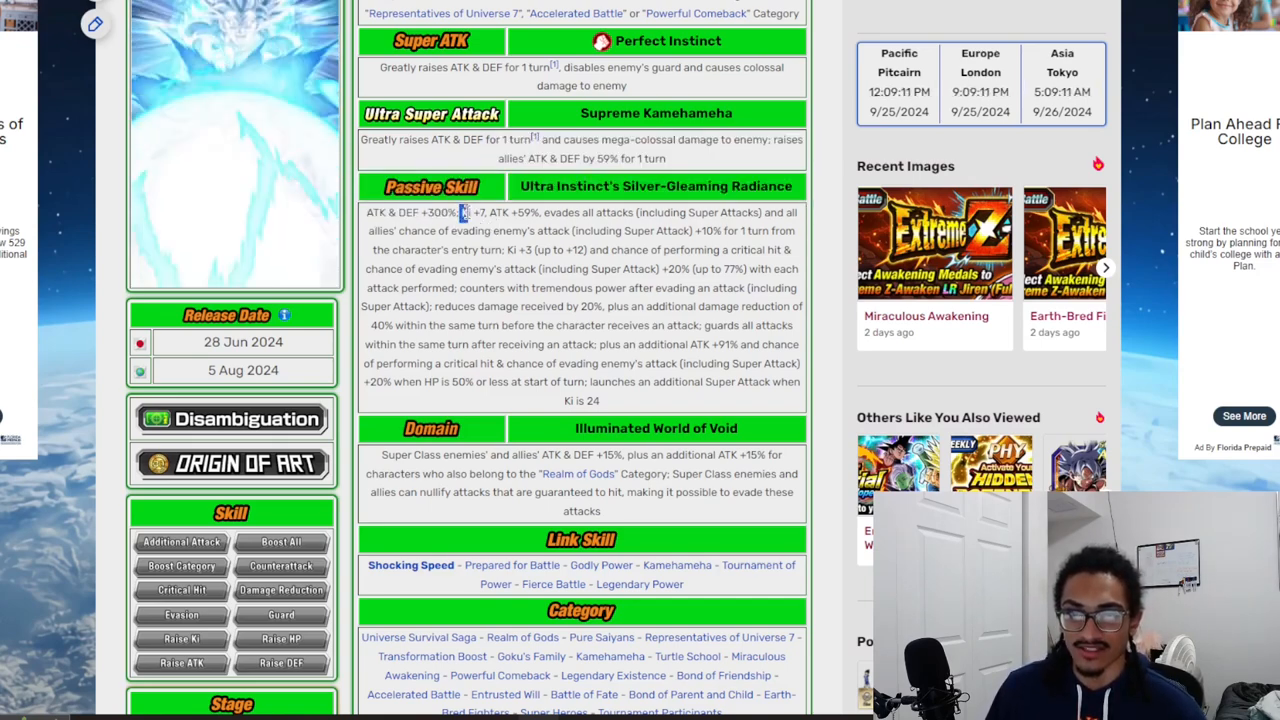
{"action": "left_click_drag", "start_coordinate": [462, 212], "coordinate": [570, 212]}
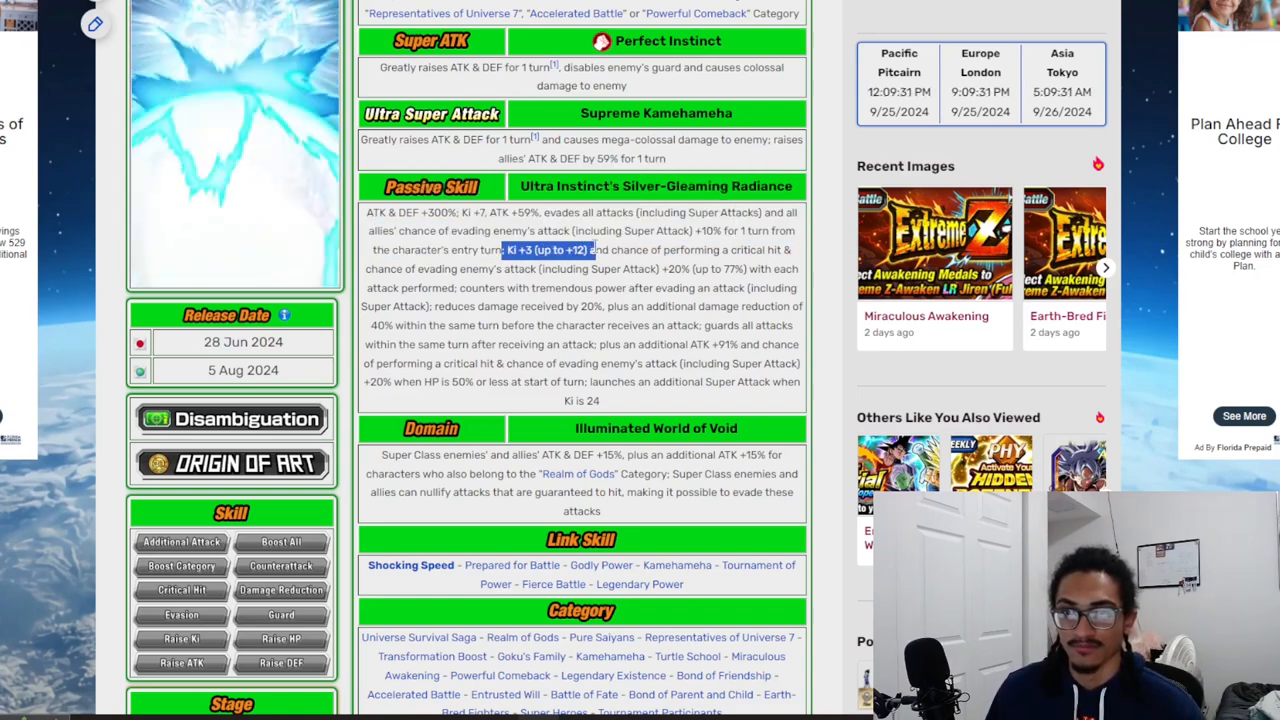
{"action": "left_click_drag", "start_coordinate": [510, 250], "coordinate": [700, 268]}
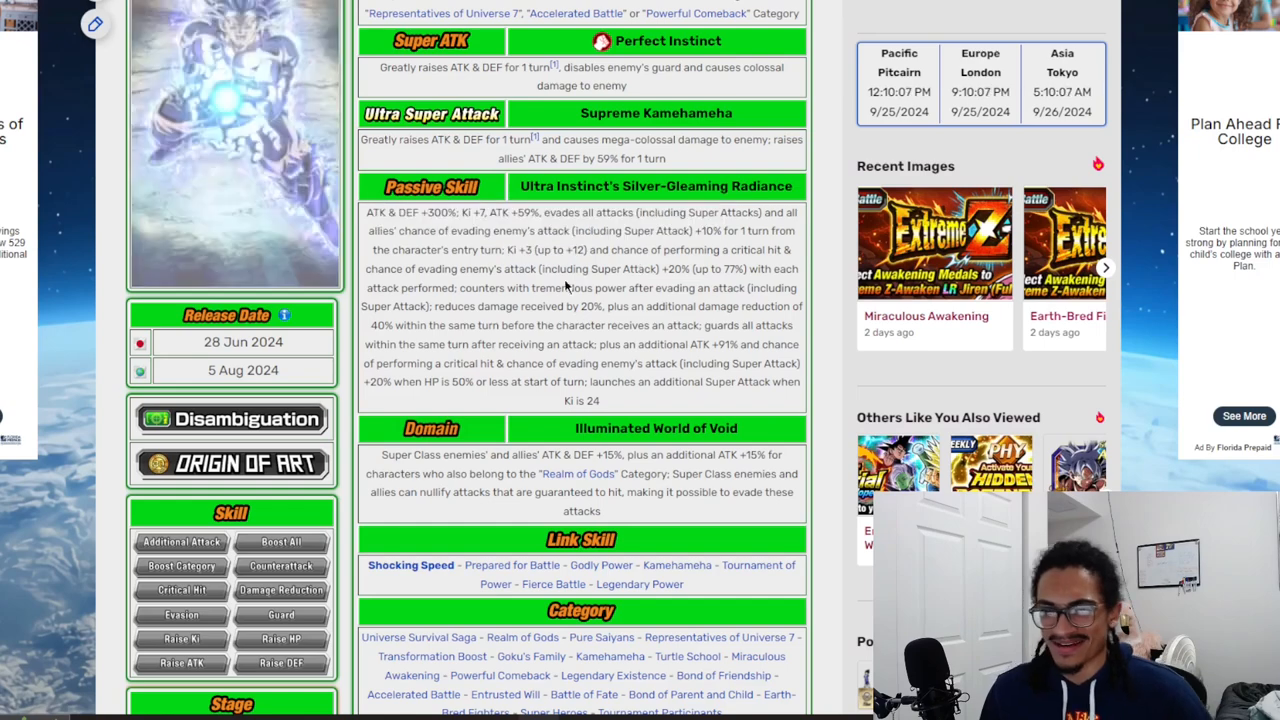
{"action": "left_click_drag", "start_coordinate": [608, 250], "coordinate": [740, 269]}
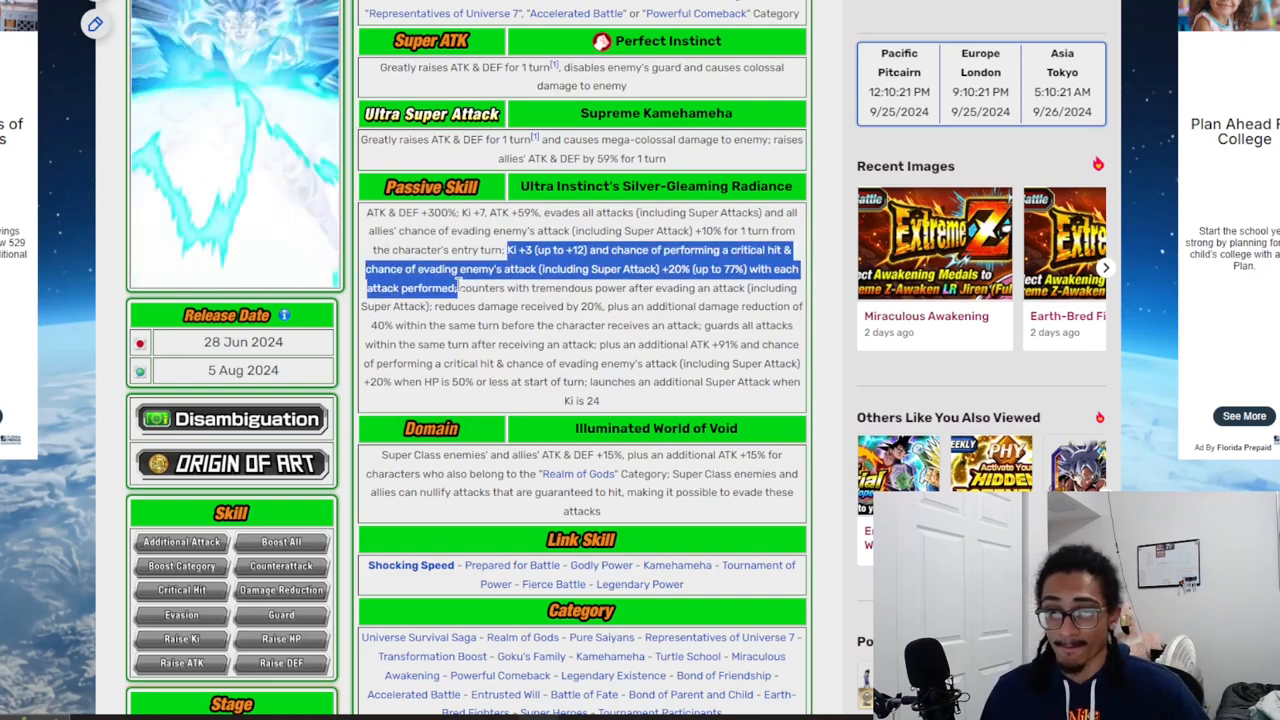
{"action": "left_click", "coordinate": [455, 288]}
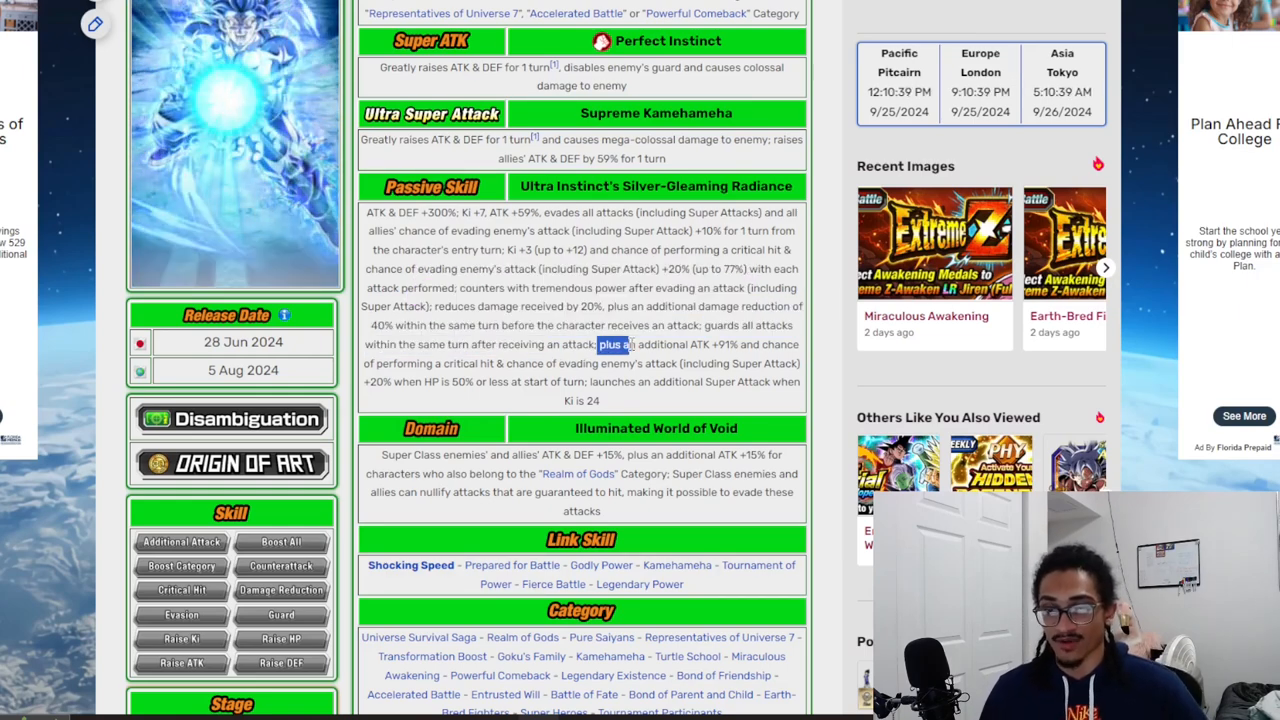
{"action": "left_click_drag", "start_coordinate": [596, 344], "coordinate": [697, 363]}
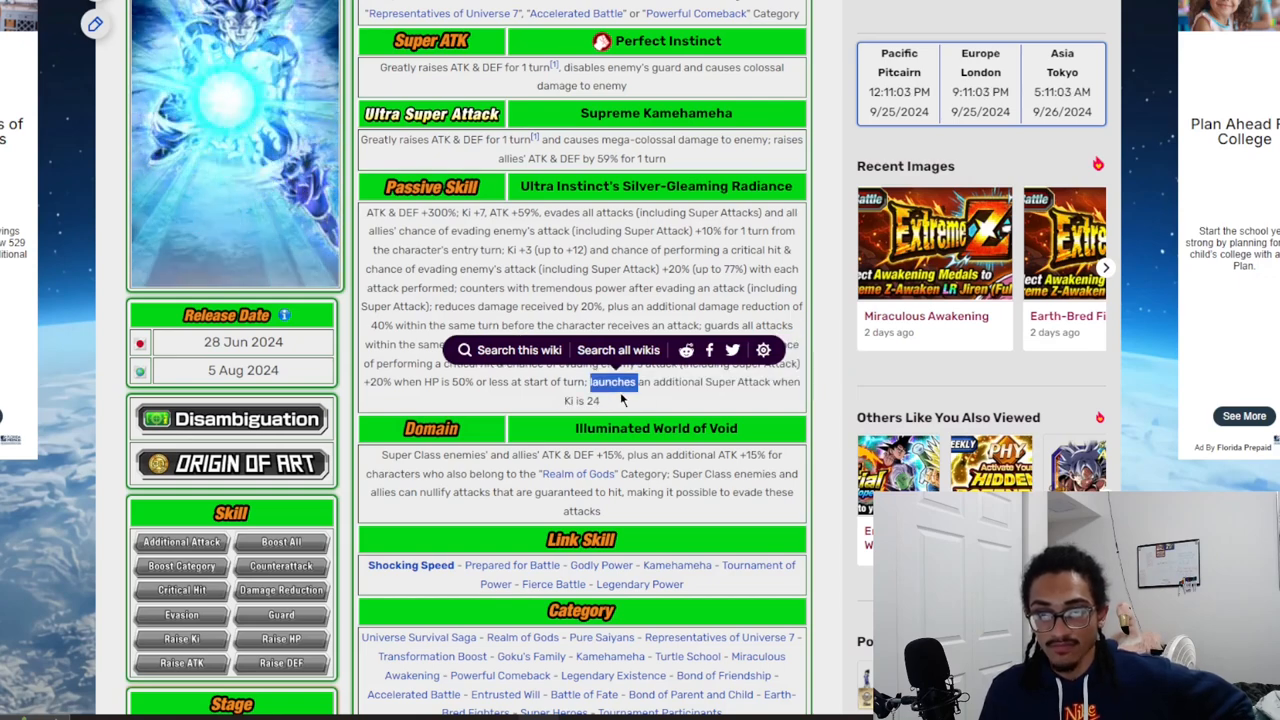
{"action": "scroll", "scroll_direction": "down", "scroll_amount": 3}
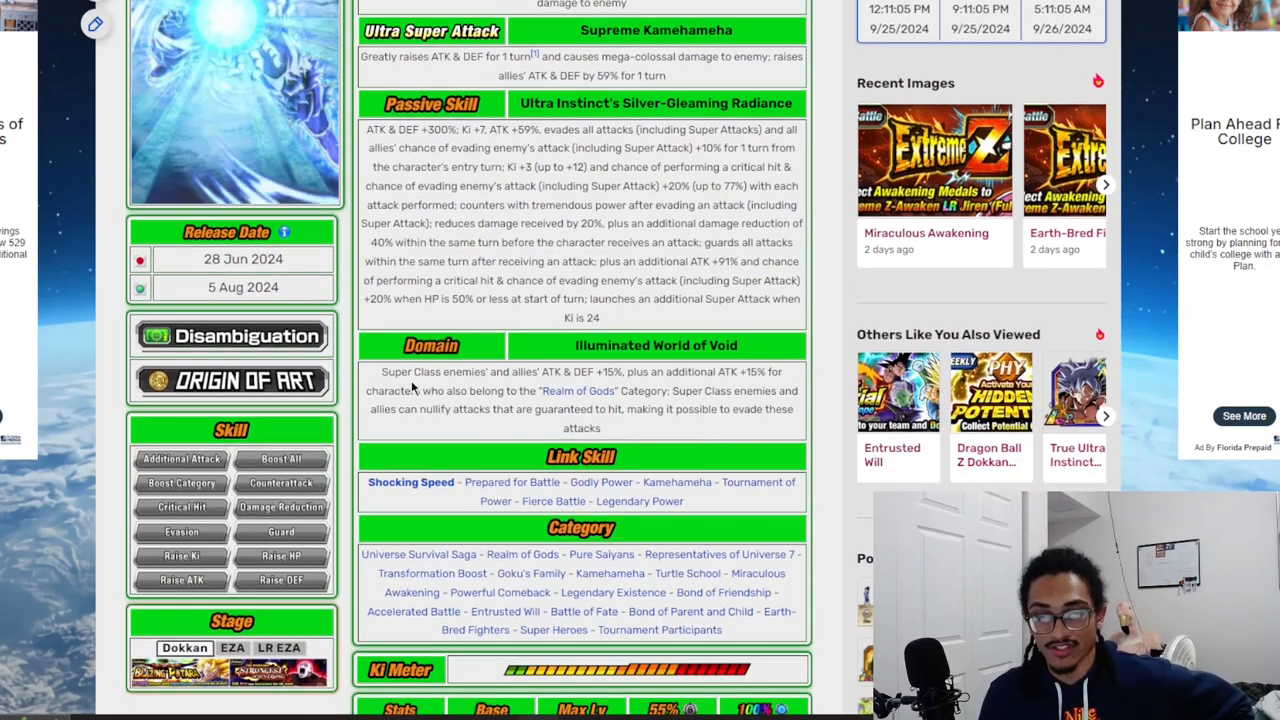
{"action": "double_click", "coordinate": [580, 372]}
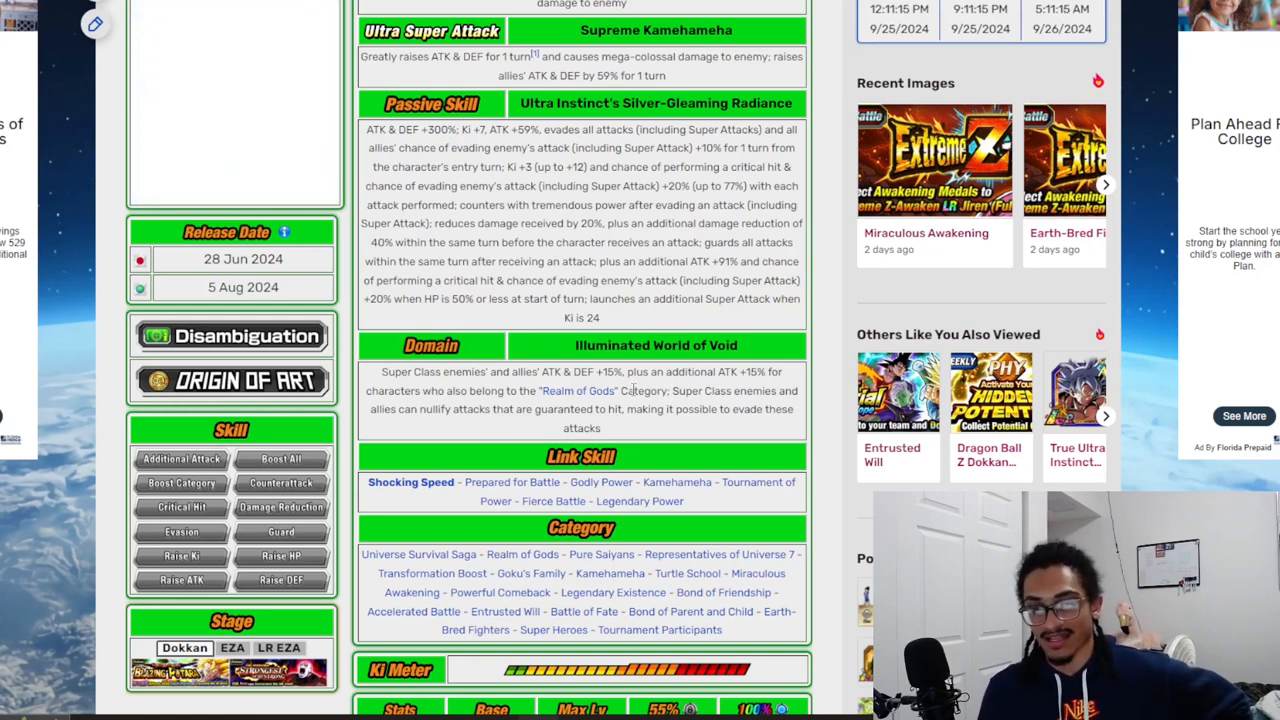
{"action": "left_click_drag", "start_coordinate": [397, 409], "coordinate": [600, 409]}
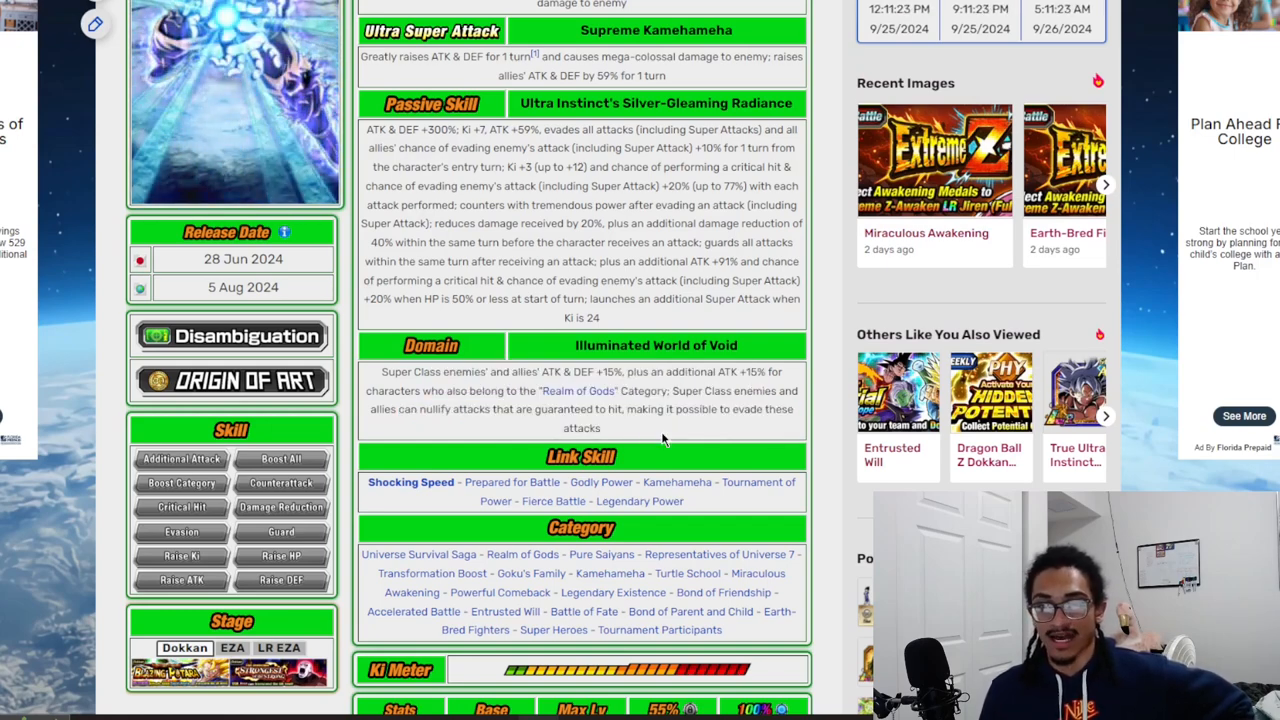
{"action": "scroll", "scroll_direction": "up", "scroll_amount": 3}
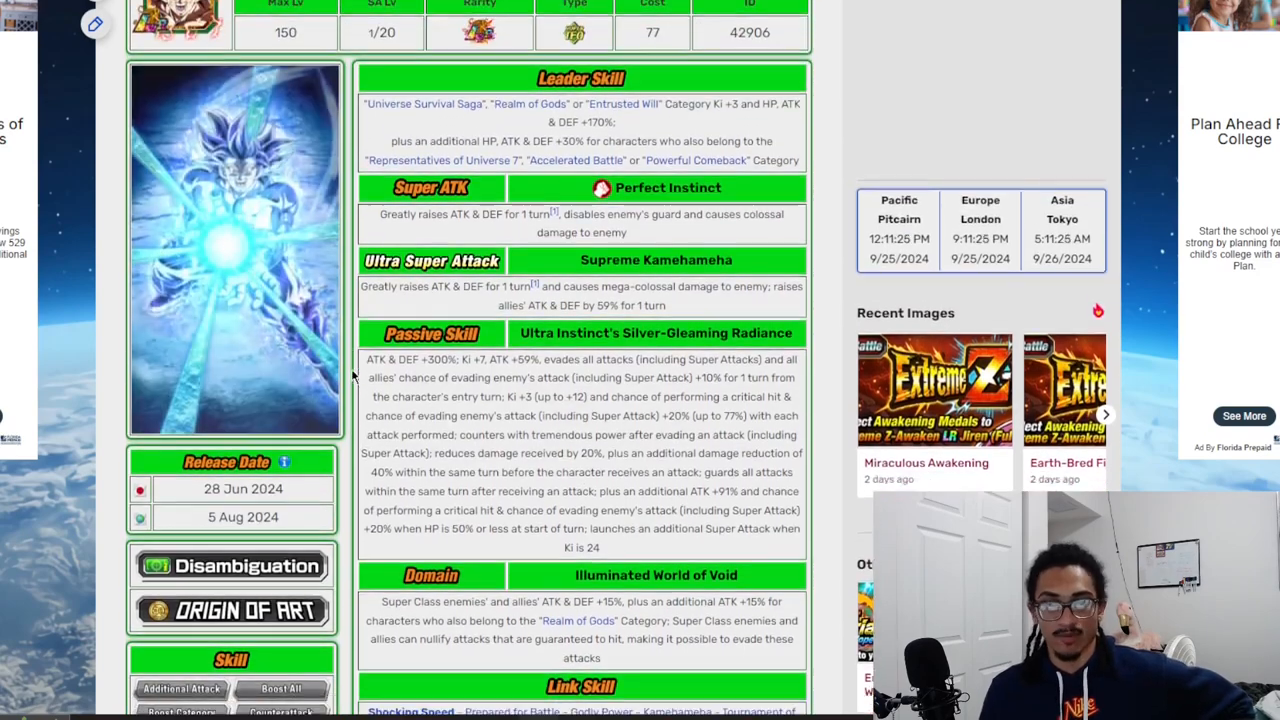
{"action": "scroll", "scroll_direction": "down", "scroll_amount": 3}
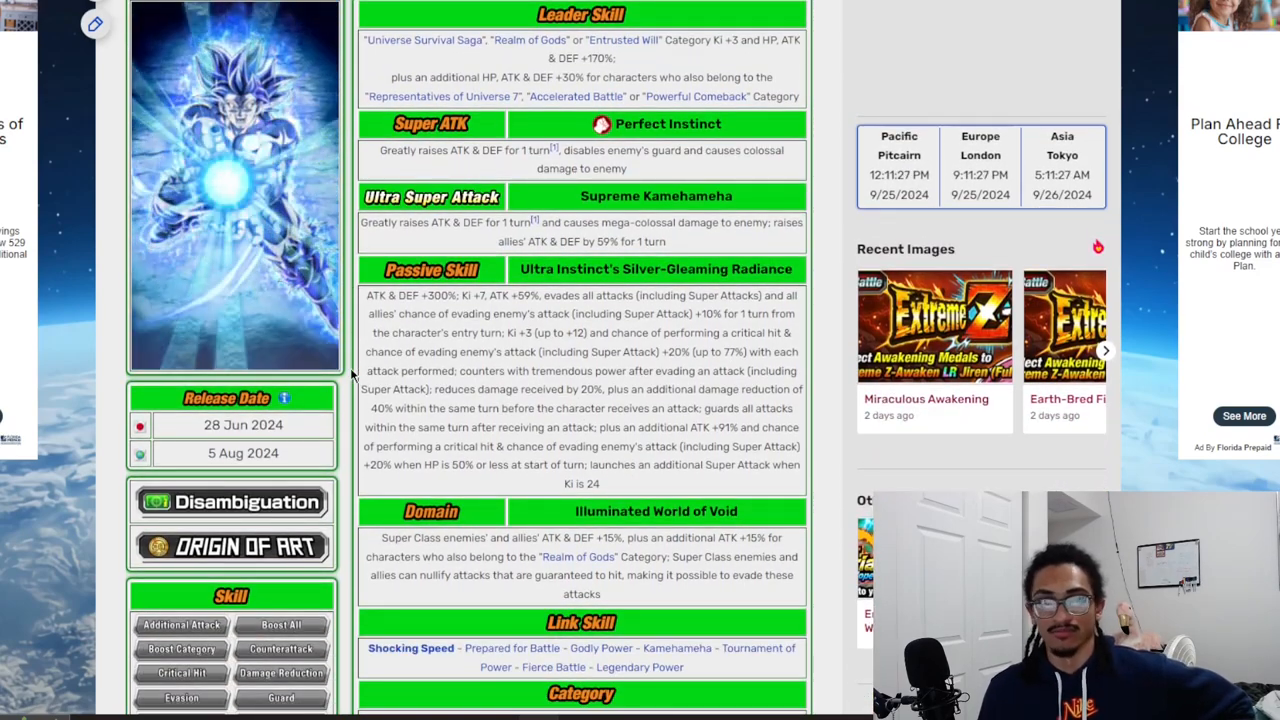
{"action": "scroll", "scroll_direction": "down", "scroll_amount": 3}
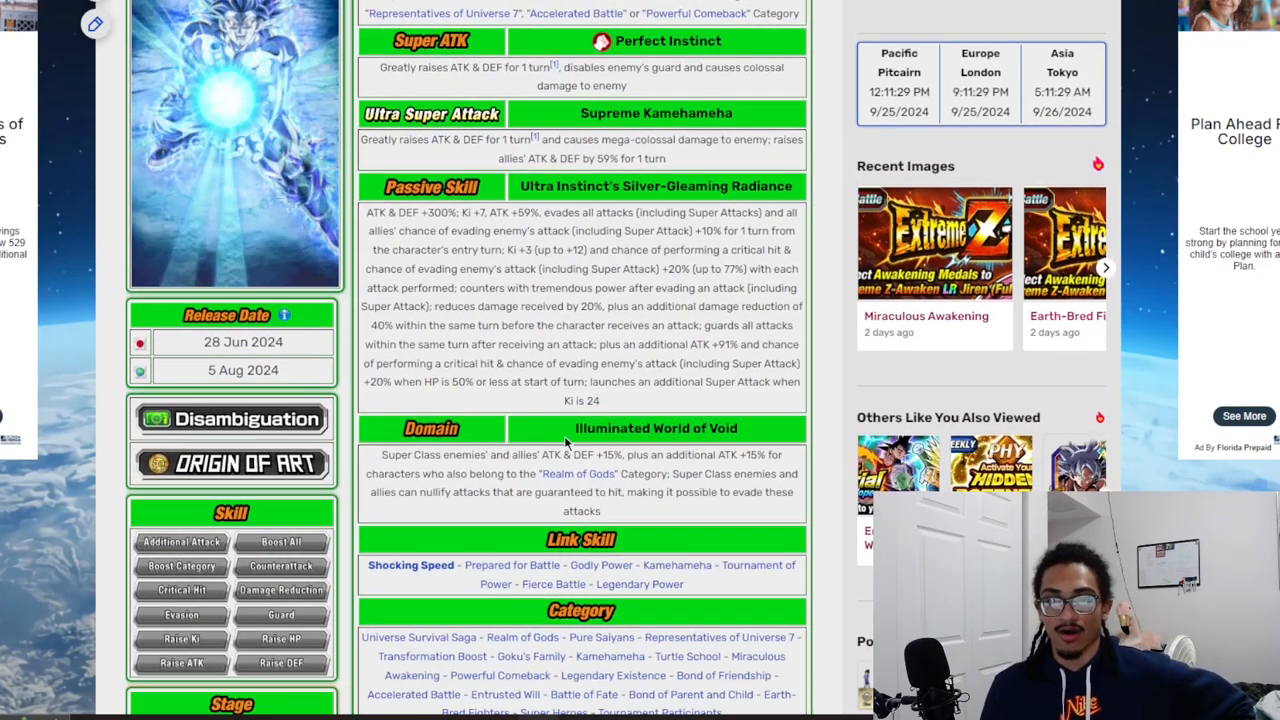
{"action": "double_click", "coordinate": [598, 455]}
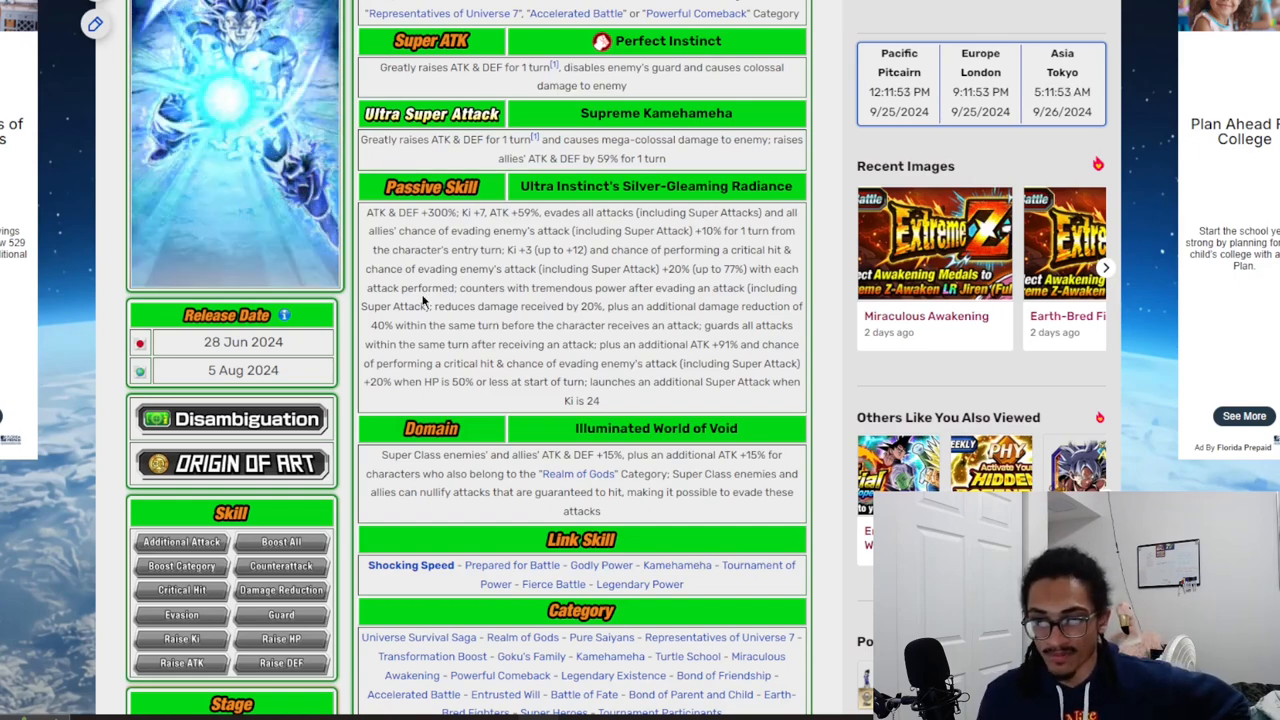
{"action": "mouse_move", "coordinate": [623, 407]}
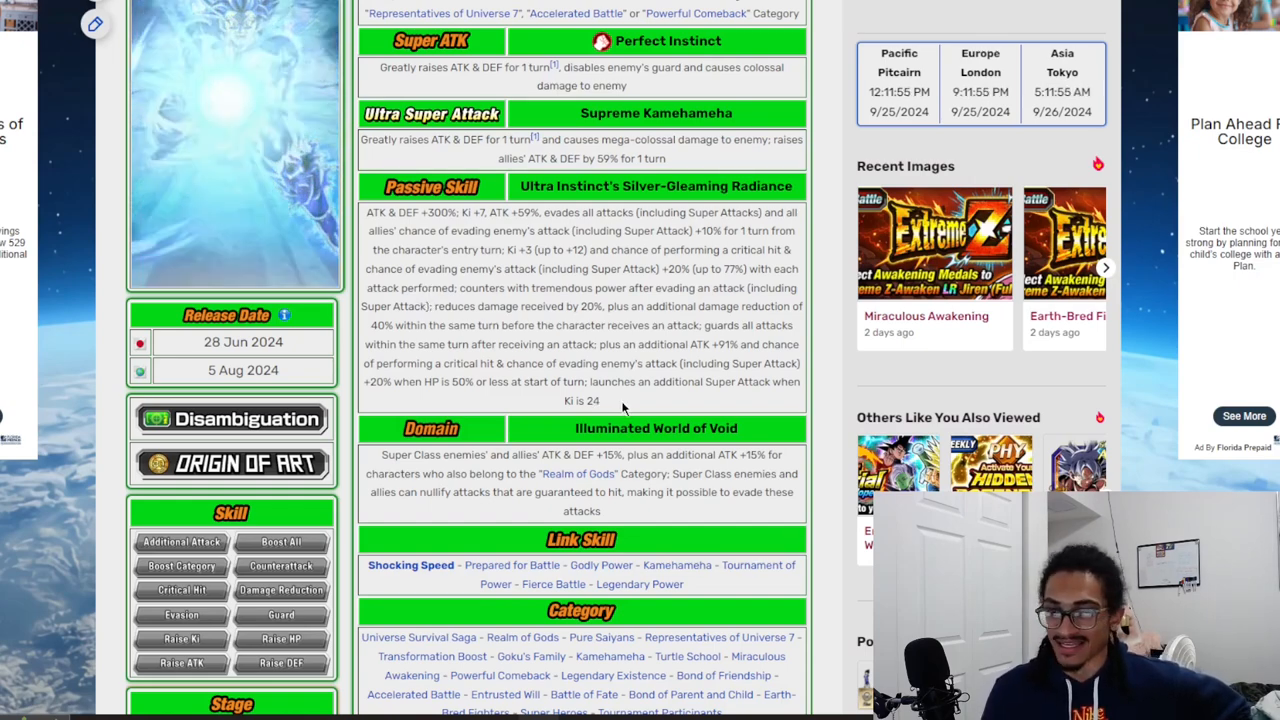
{"action": "left_click_drag", "start_coordinate": [375, 212], "coordinate": [600, 400]}
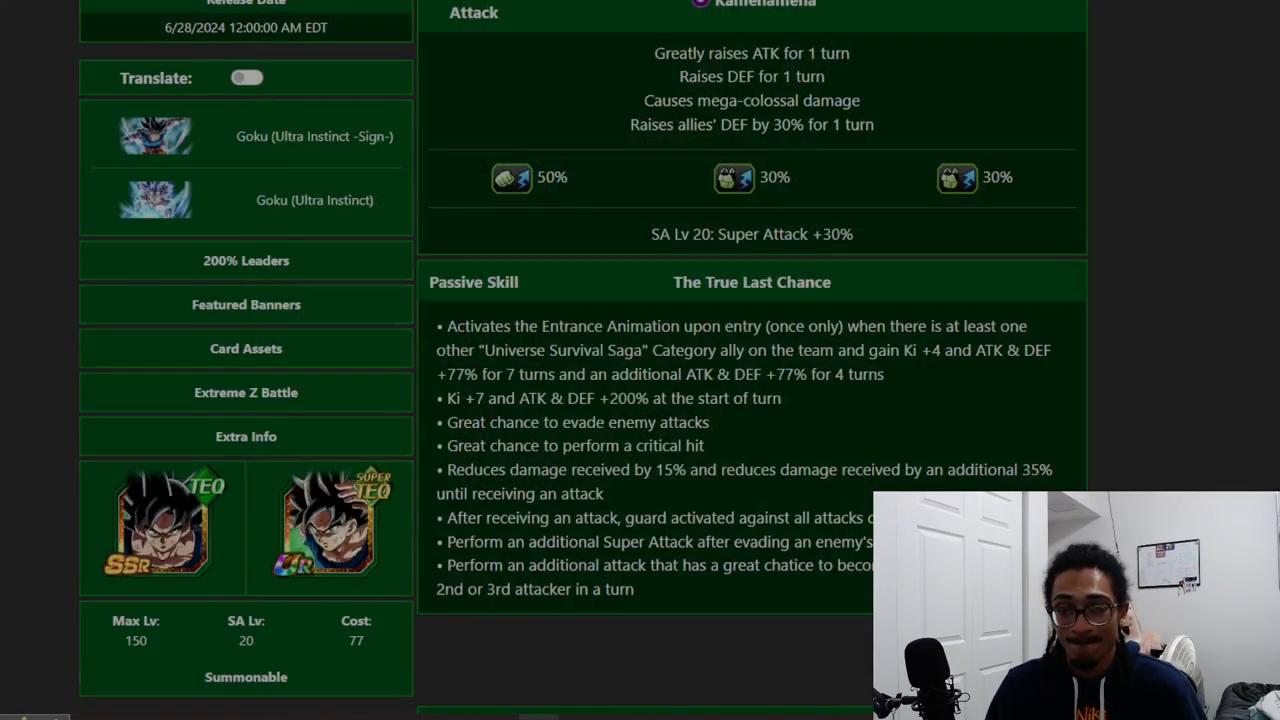
- Scroll DokkanInfo down to The True Last Chance passive panel
{"action": "scroll", "scroll_direction": "down", "scroll_amount": 3}
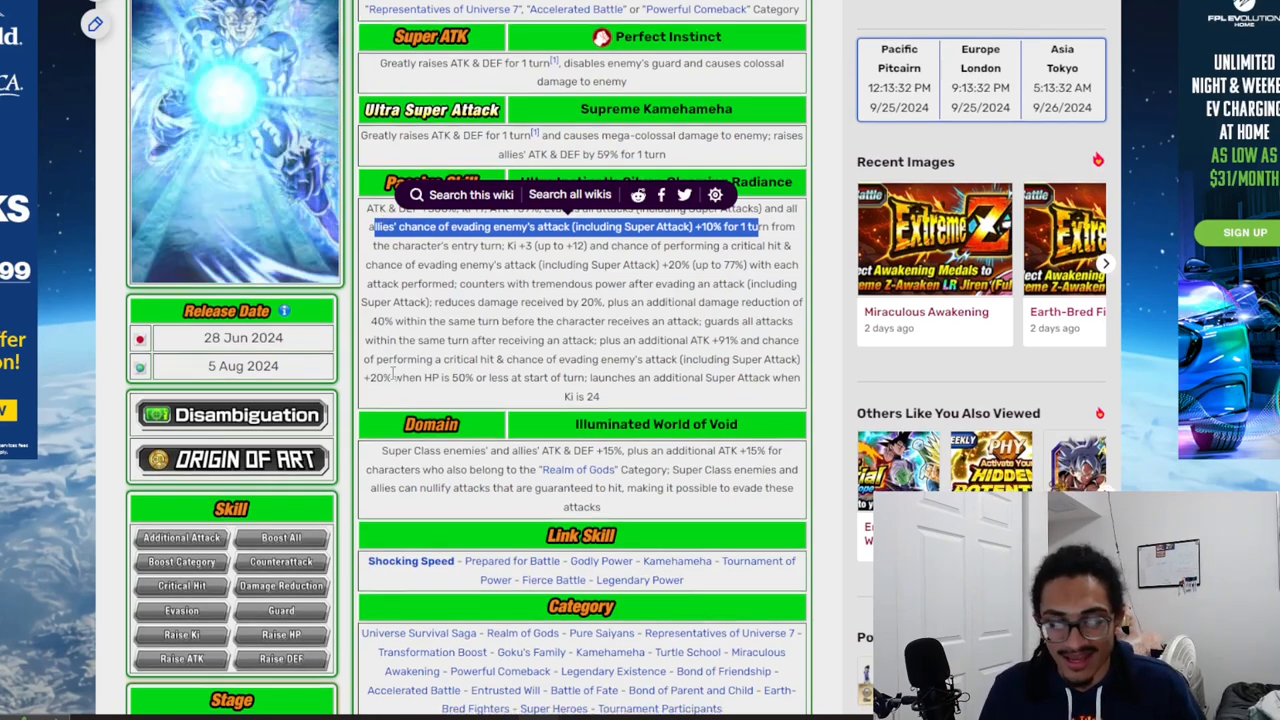
- Scroll the wiki page to reach Goku's -Sign- version with The Very Last Chance passive
{"action": "scroll", "scroll_direction": "down", "scroll_amount": 3}
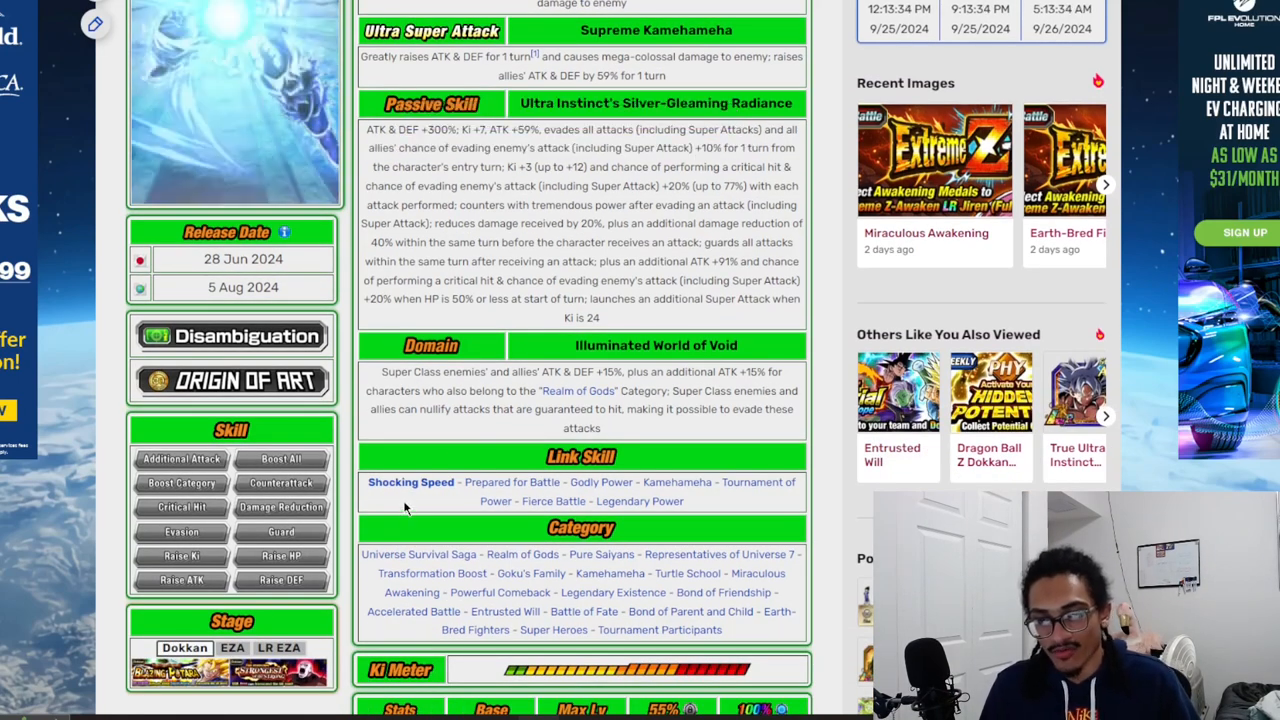
{"action": "scroll", "scroll_direction": "up", "scroll_amount": 3}
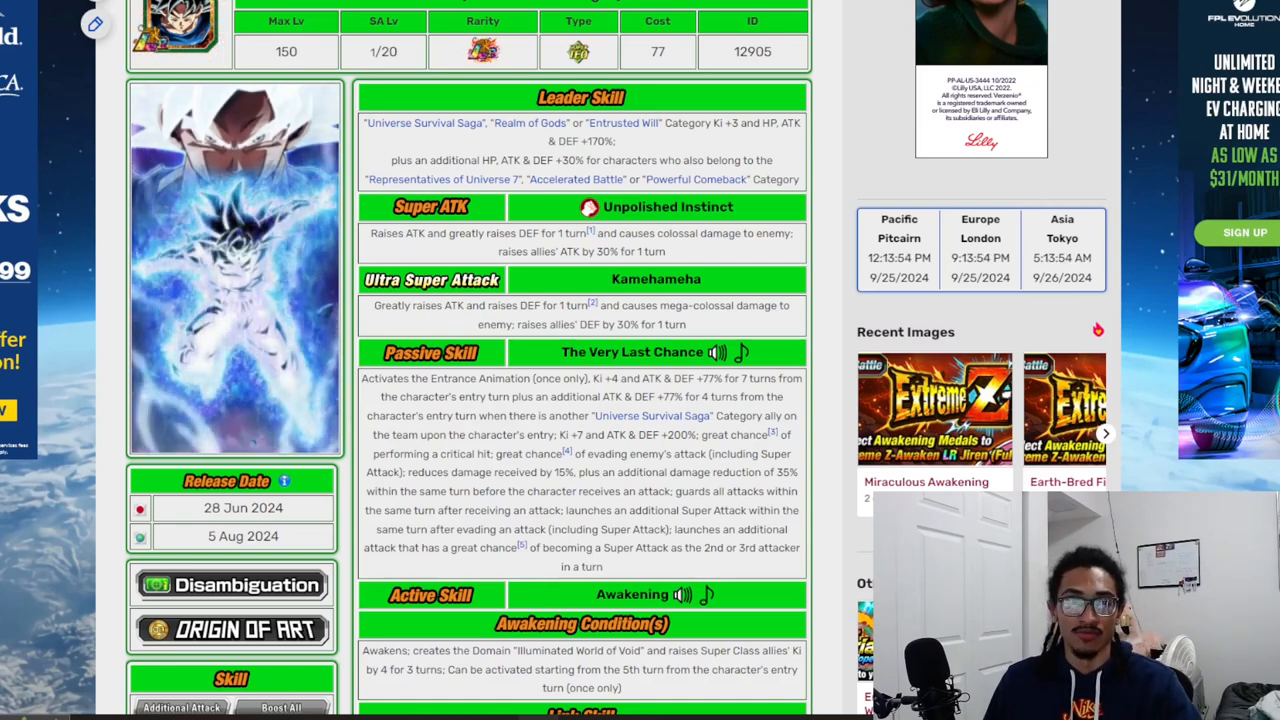
- Scroll past the Stats table to the Similar Links grid of Goku and Vegito cards
{"action": "scroll", "scroll_direction": "down", "scroll_amount": 3}
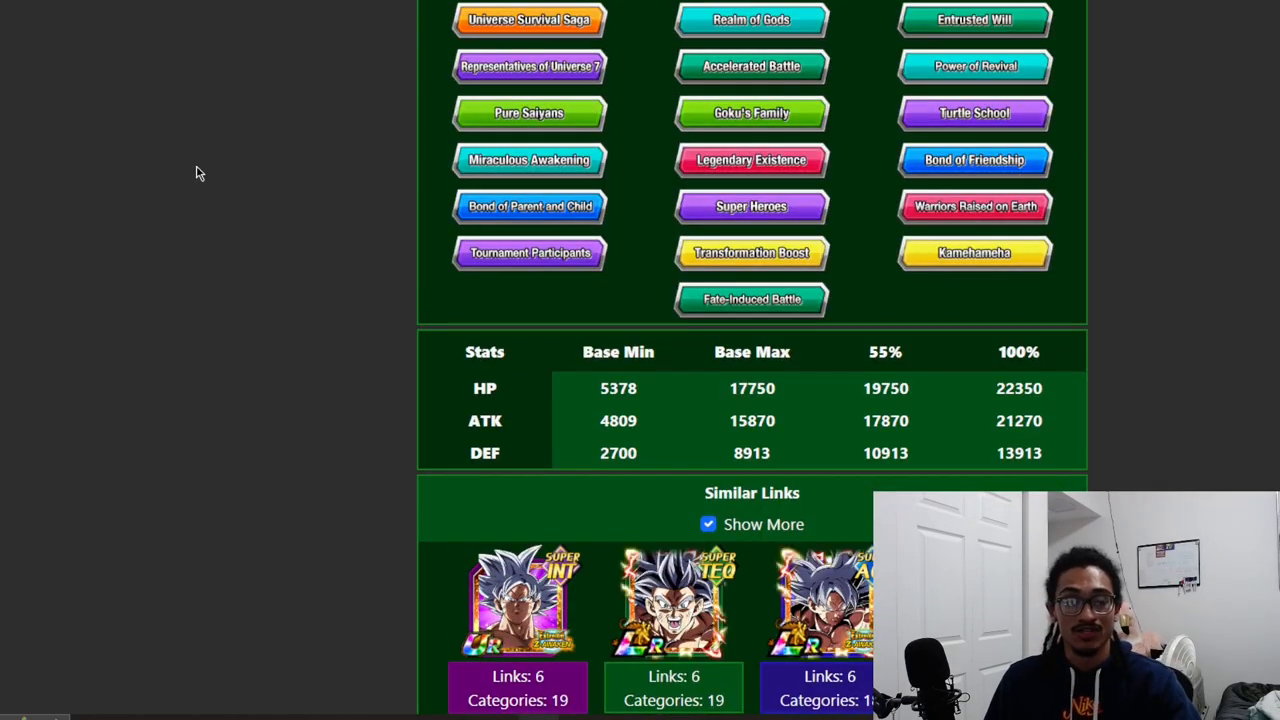
{"action": "scroll", "scroll_direction": "down", "scroll_amount": 3}
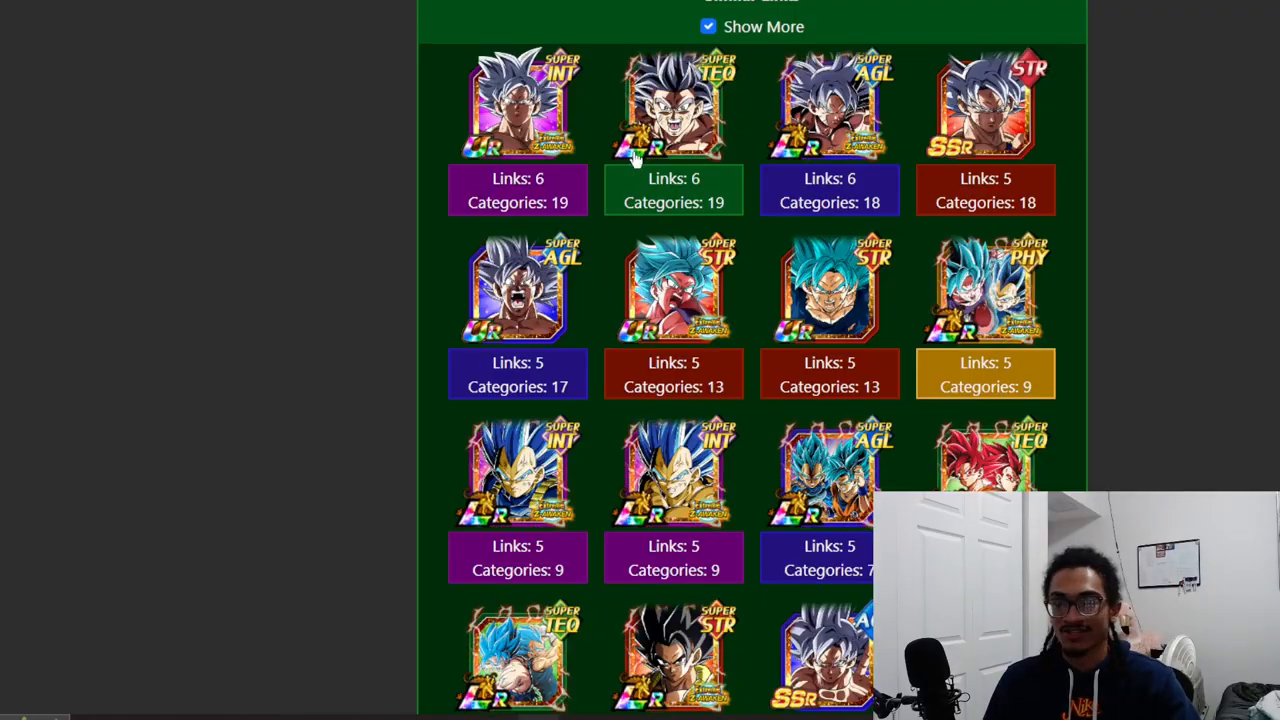
{"action": "scroll", "scroll_direction": "down", "scroll_amount": 3}
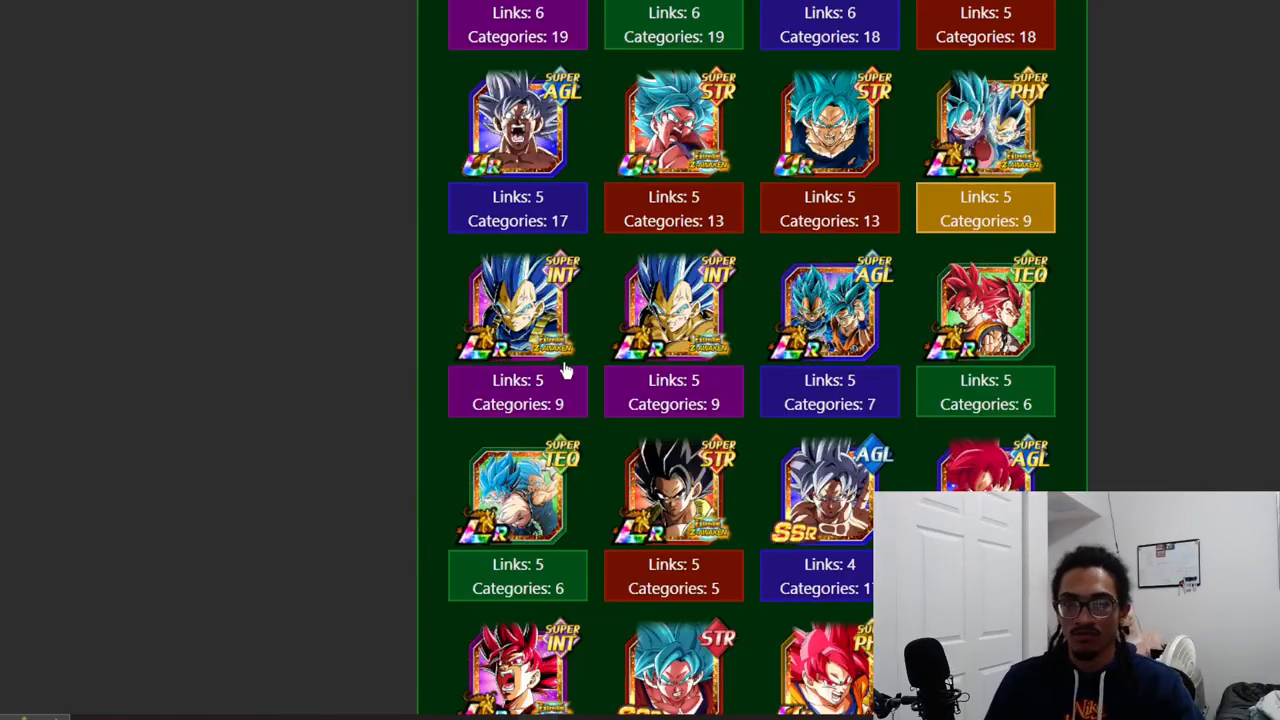
{"action": "mouse_move", "coordinate": [409, 270]}
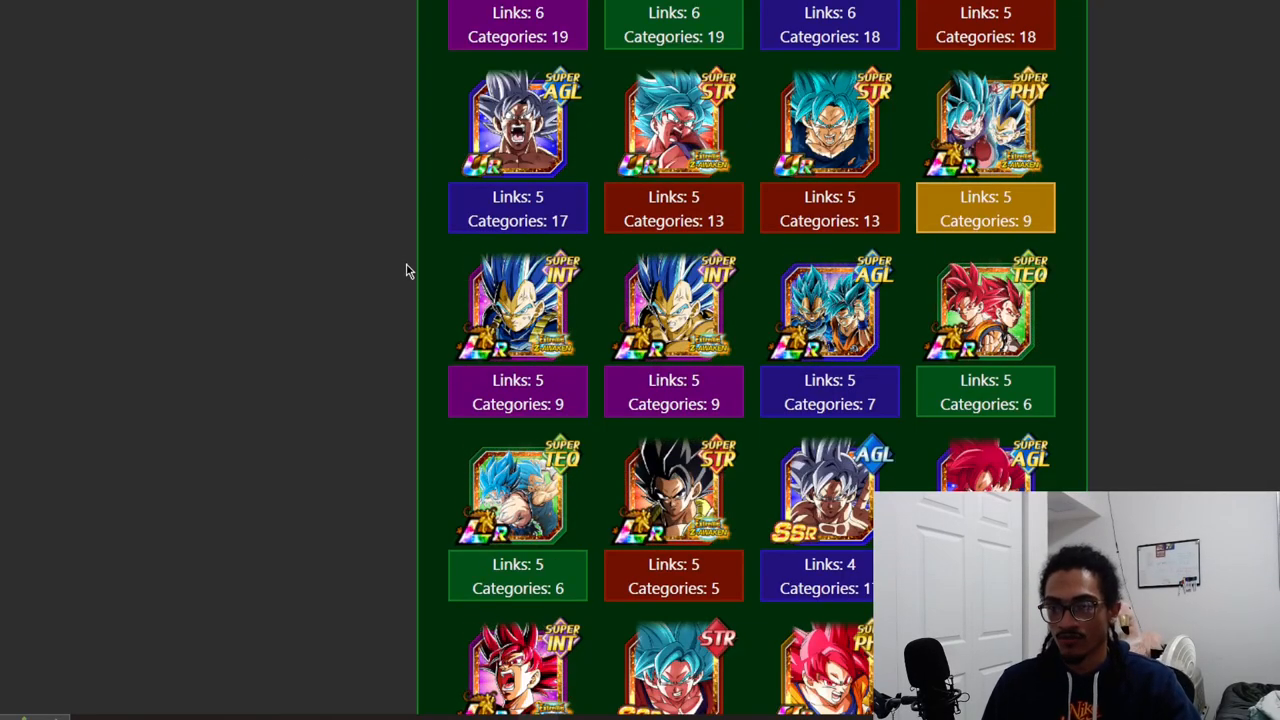
{"action": "scroll", "scroll_direction": "down", "scroll_amount": 3}
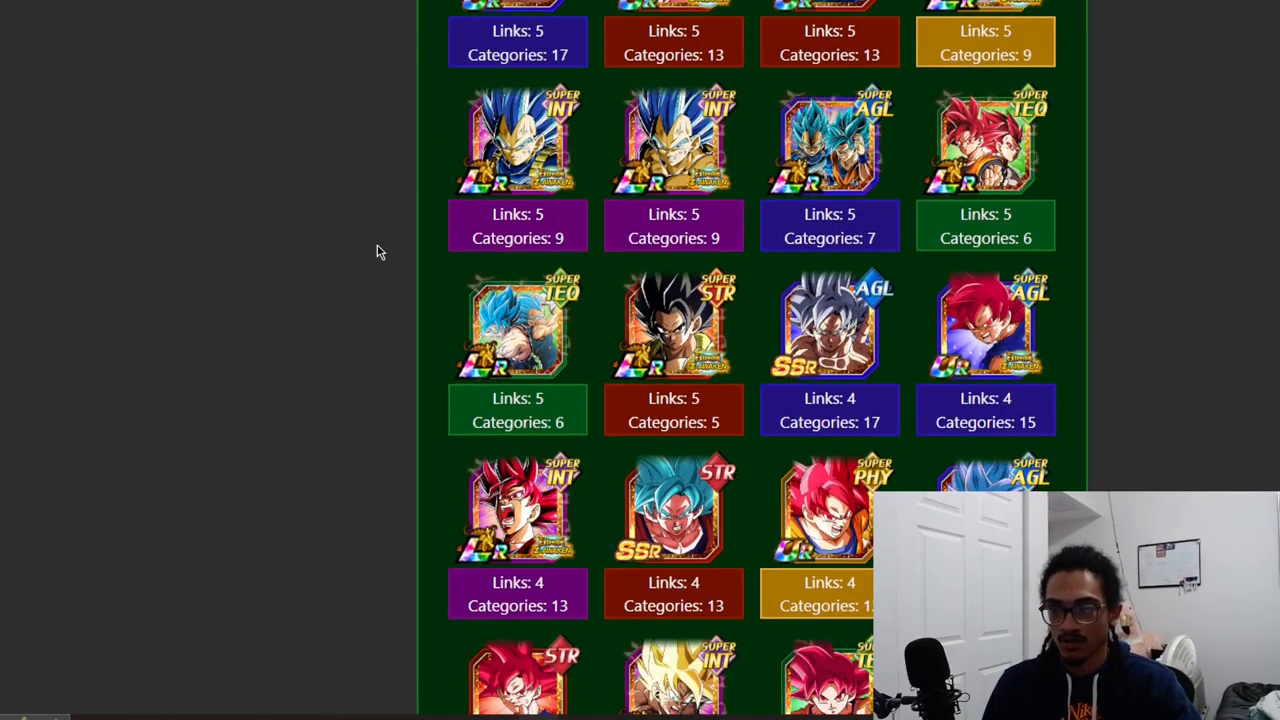
{"action": "scroll", "scroll_direction": "down", "scroll_amount": 3}
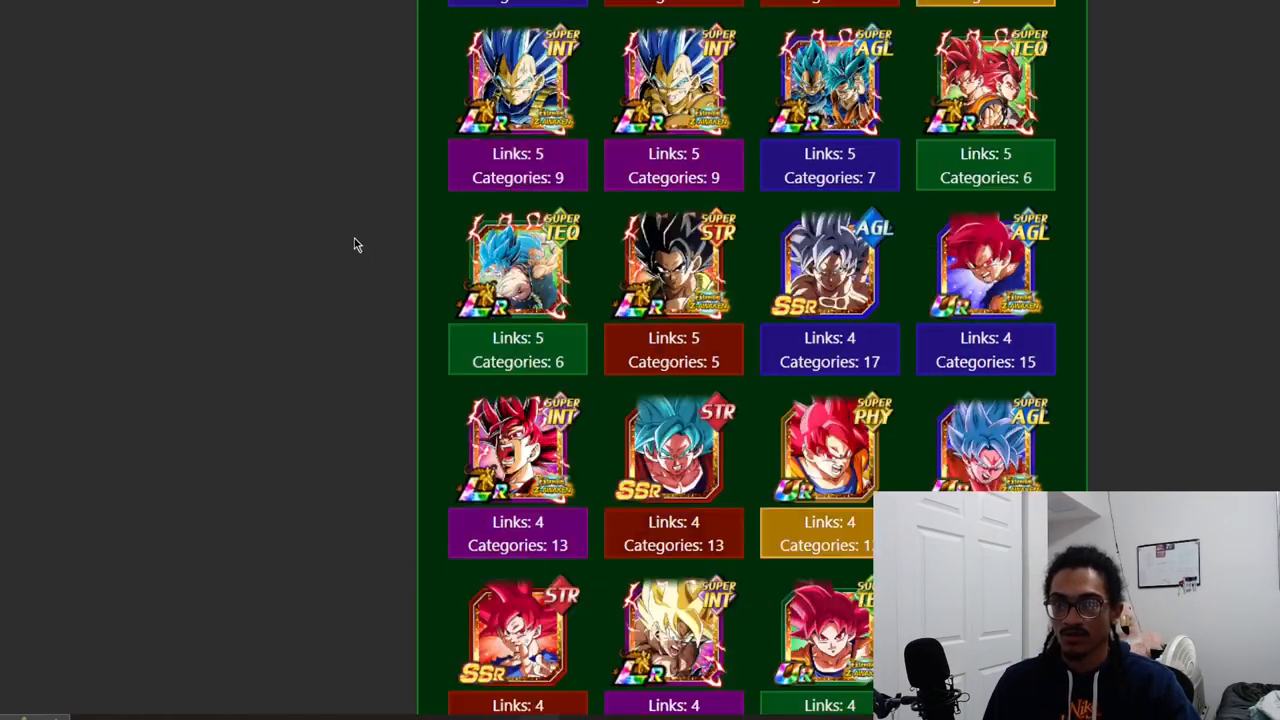